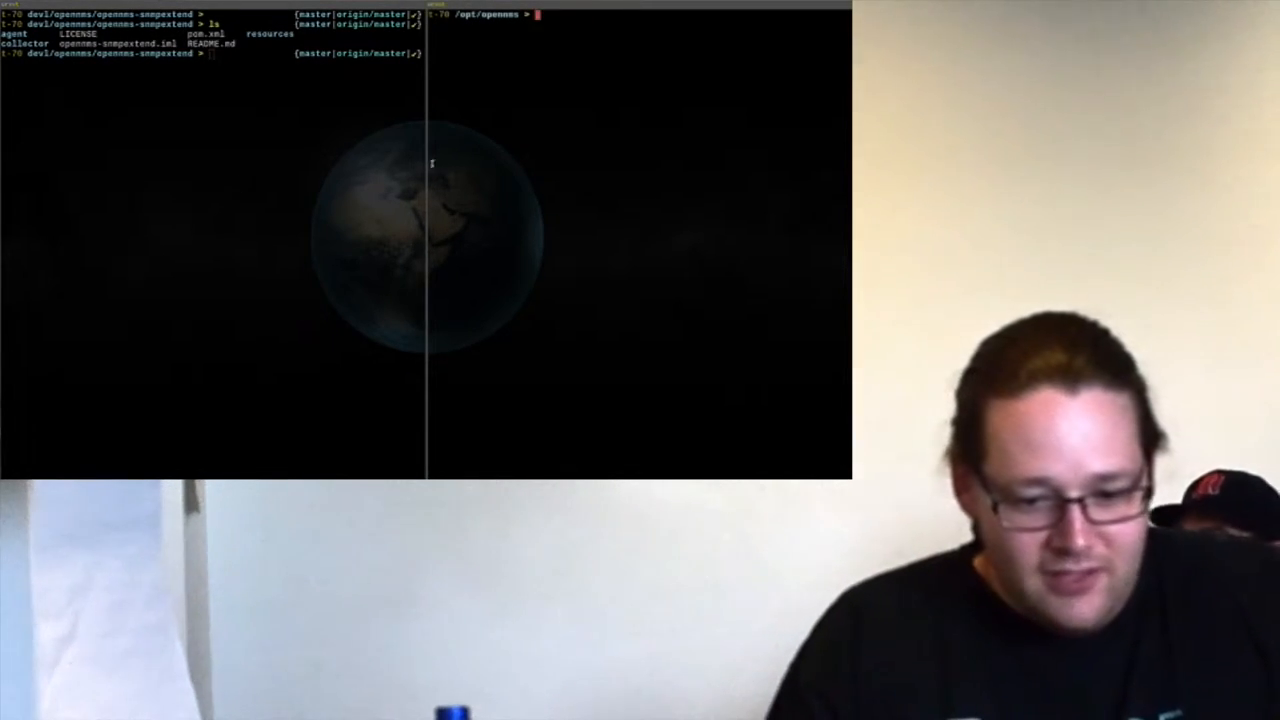
# Open the /etc SNMP configuration location in vim.
pyautogui.write('ls')
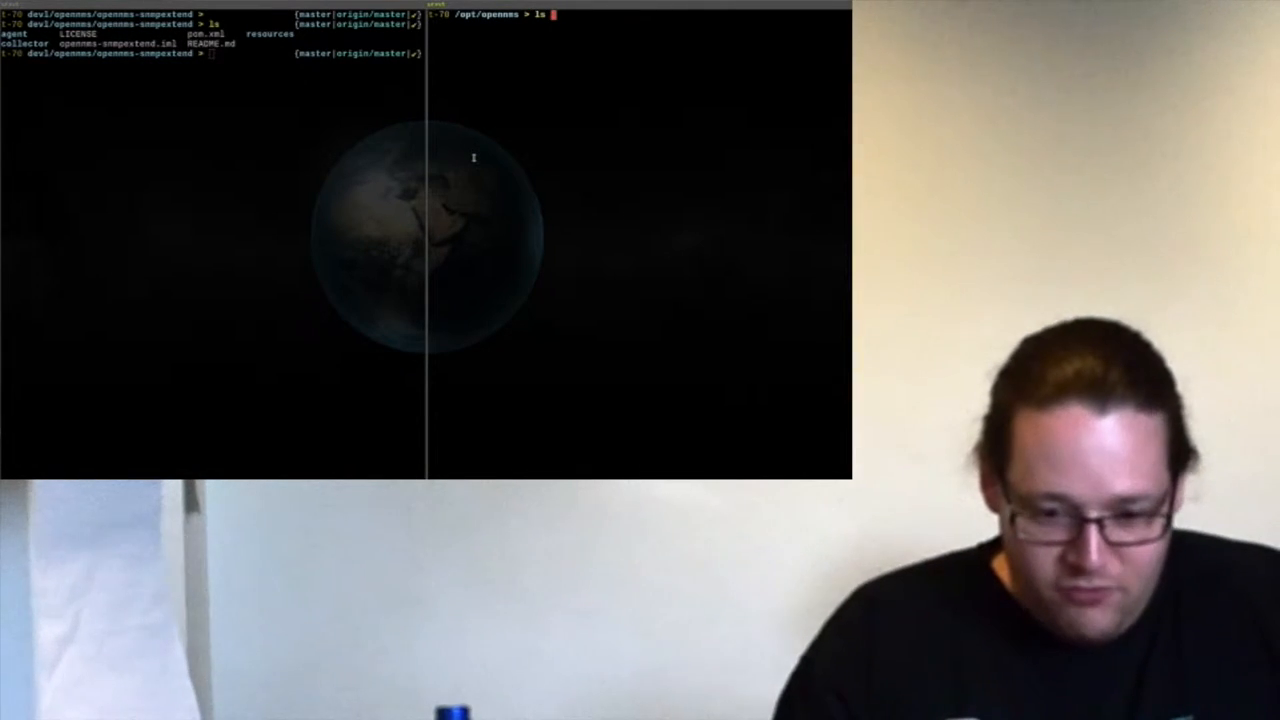
pyautogui.write('/etc/snmp')
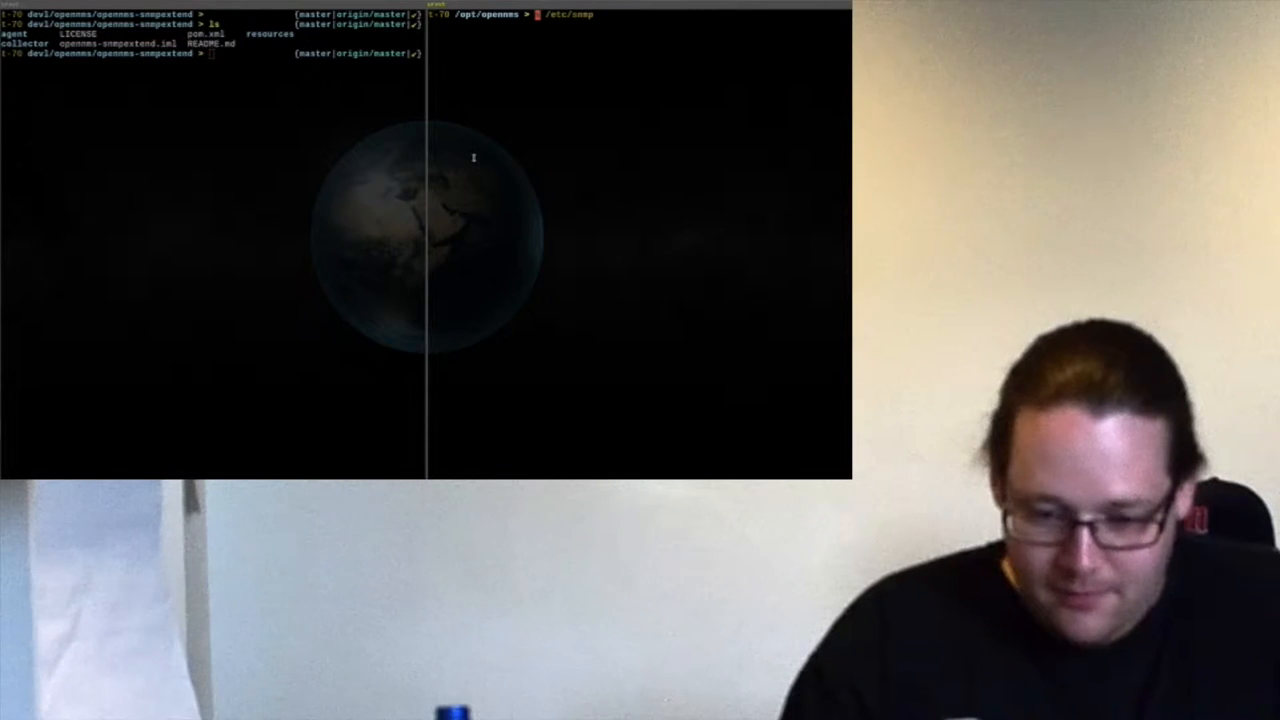
pyautogui.write('vim')
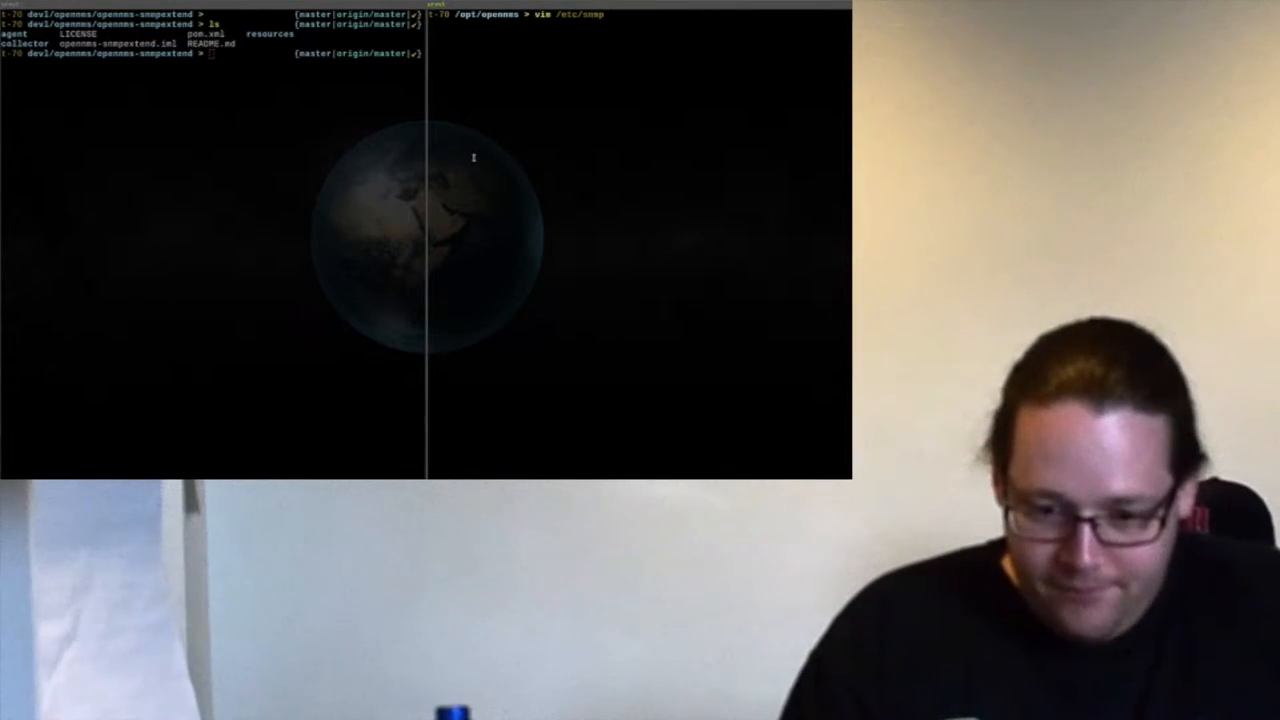
pyautogui.press('Return')
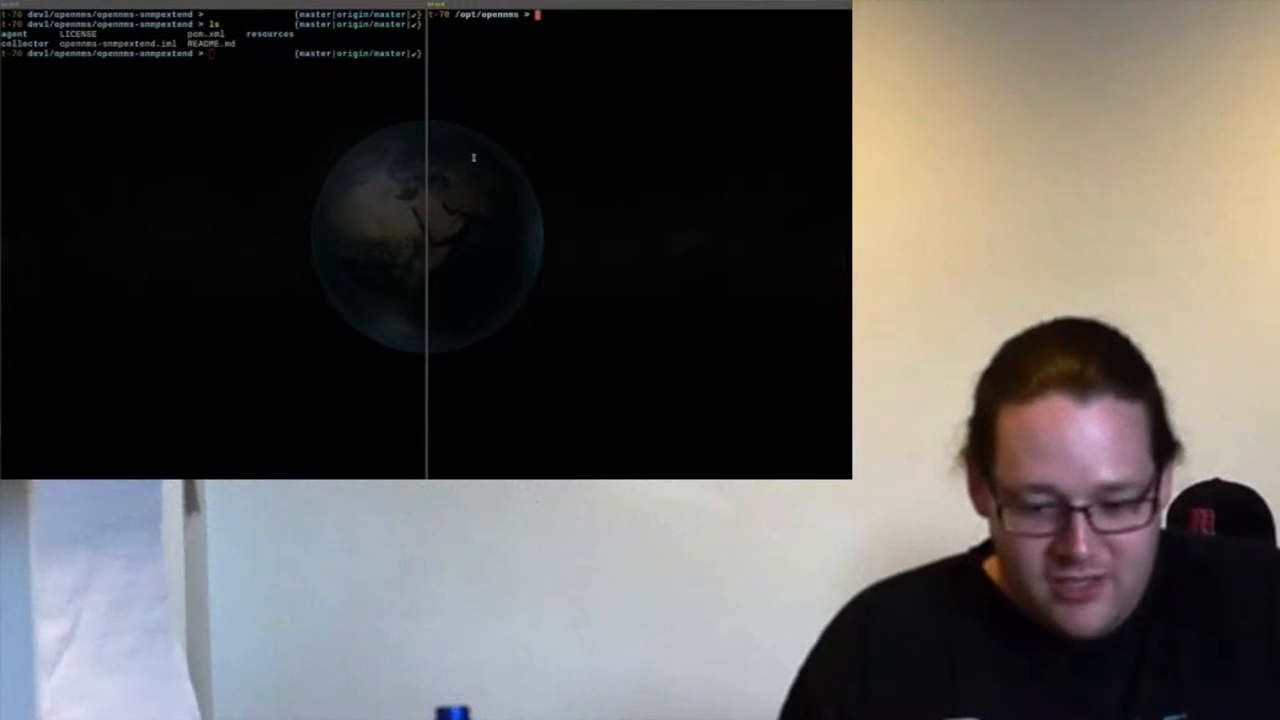
# List the scripts in /etc/snmp/opennms/.
pyautogui.write('ls /etc/')
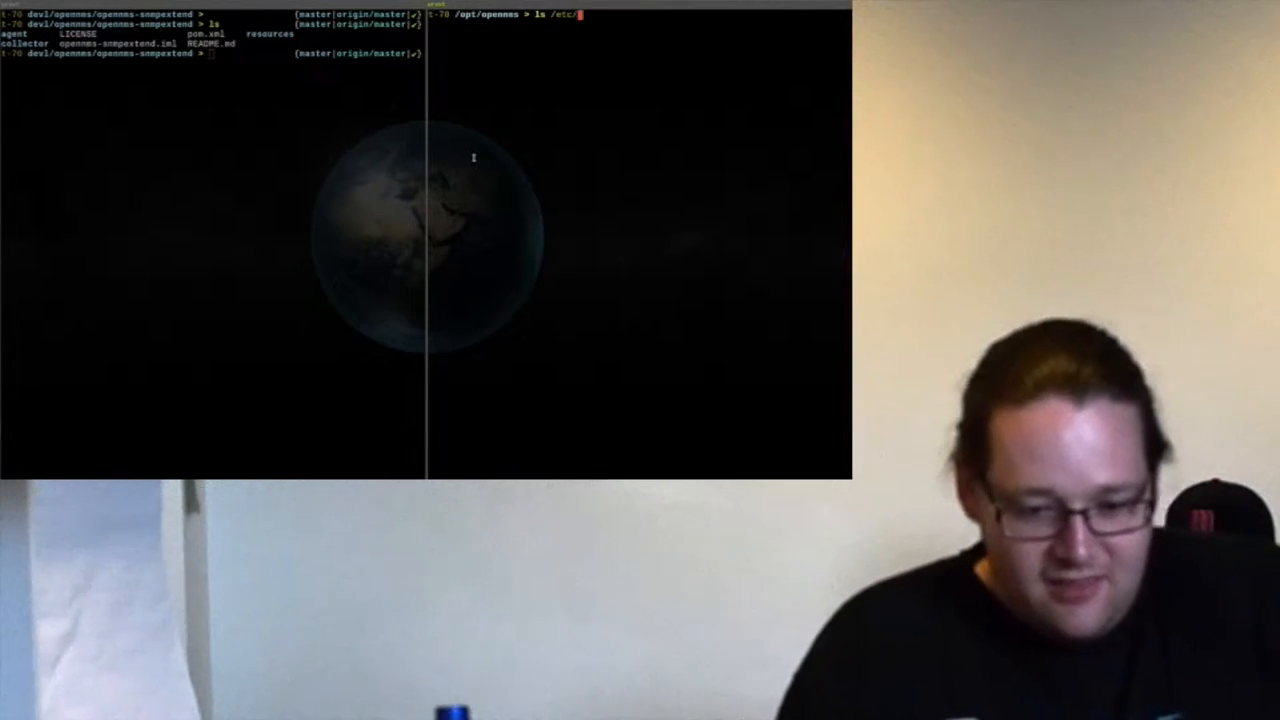
pyautogui.write('snmp/openms/')
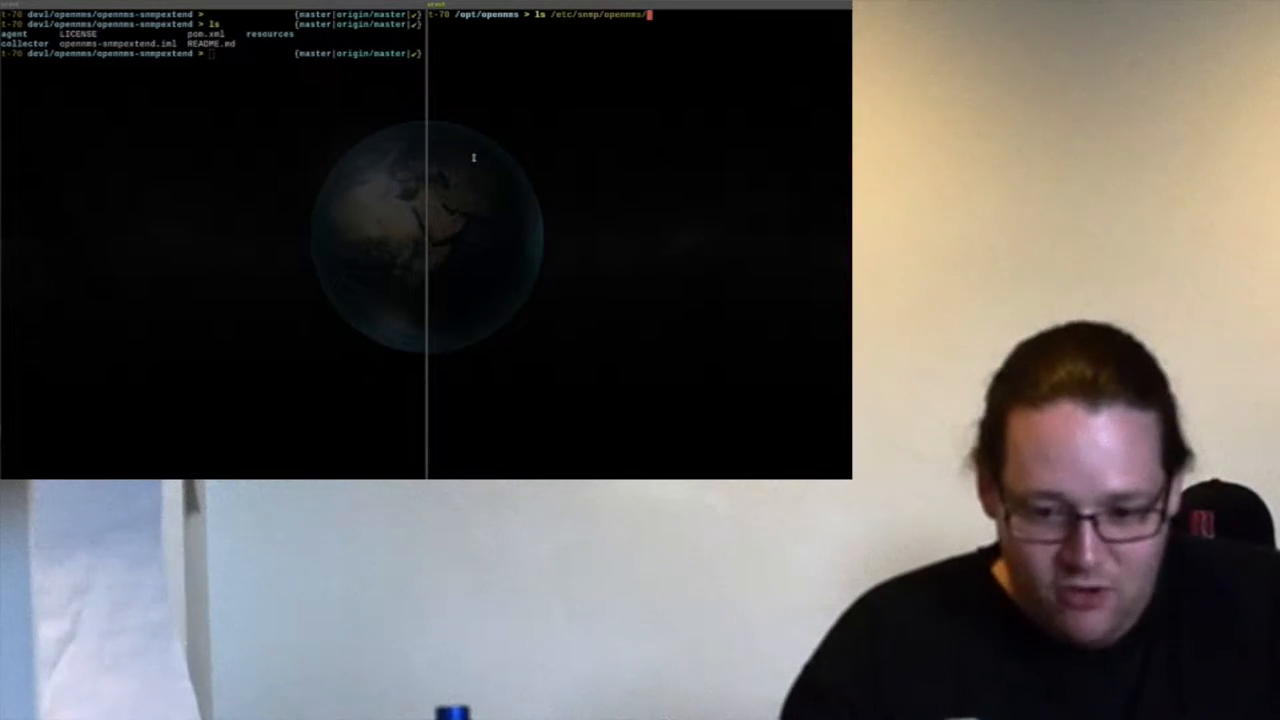
pyautogui.press('Return')
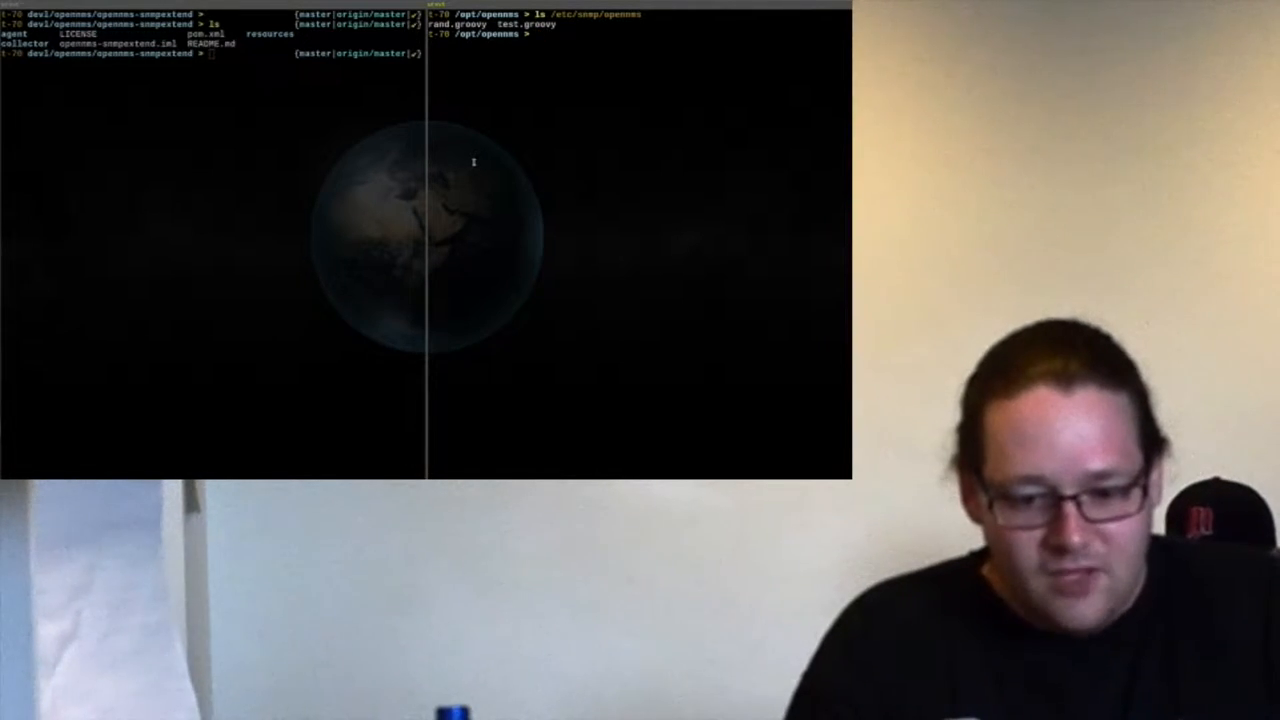
# Open the rand script in vim, then snmpwalk the .1.3.6.1.4.1.5813.2 subtree.
pyautogui.write('vim /etc/snmp/snmpd.conf')
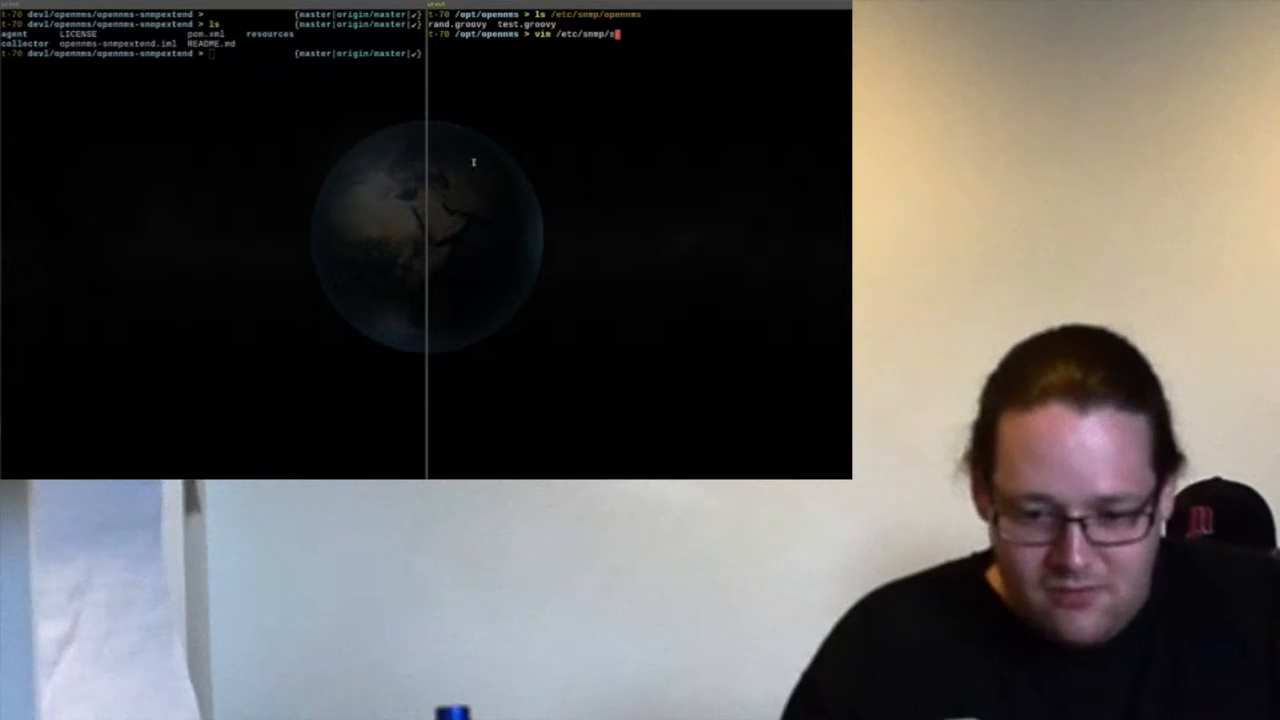
pyautogui.write('opennms/r')
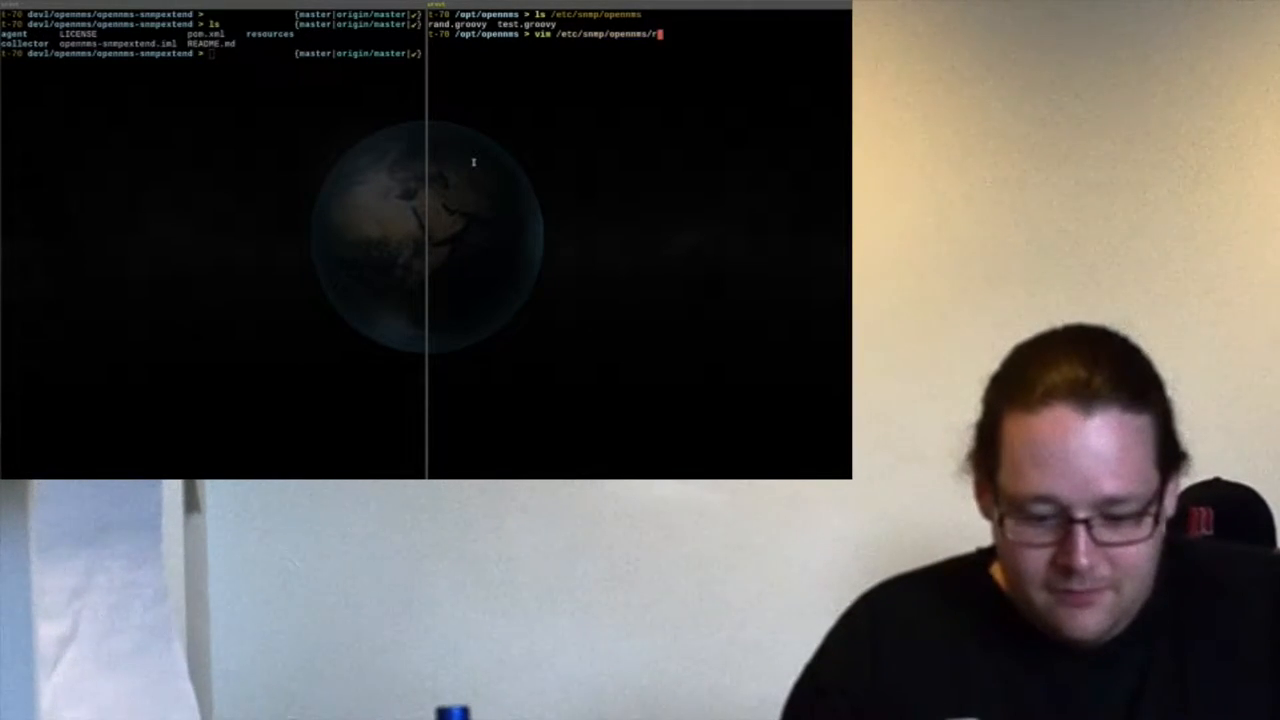
pyautogui.press('Return')
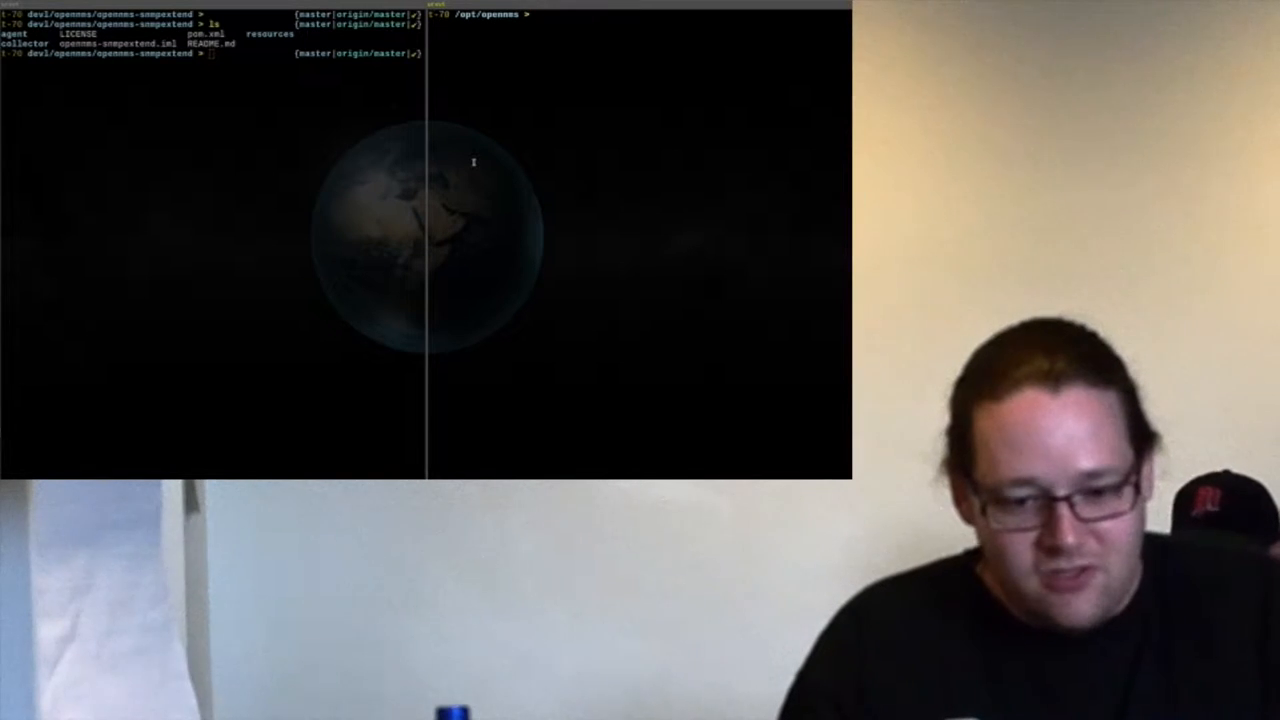
pyautogui.write('snmpwalk -v2c -c public 127.0.0.1 .1.3.6.1.4.1.5813.2')
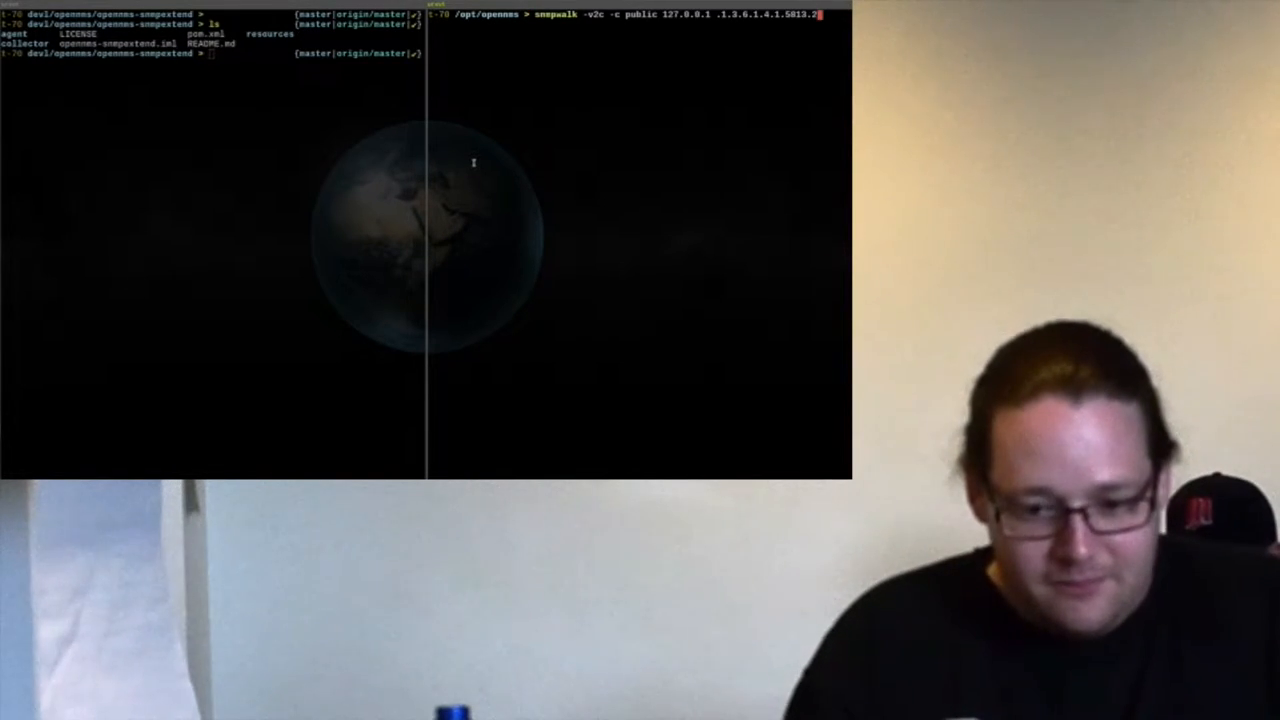
pyautogui.press('Return')
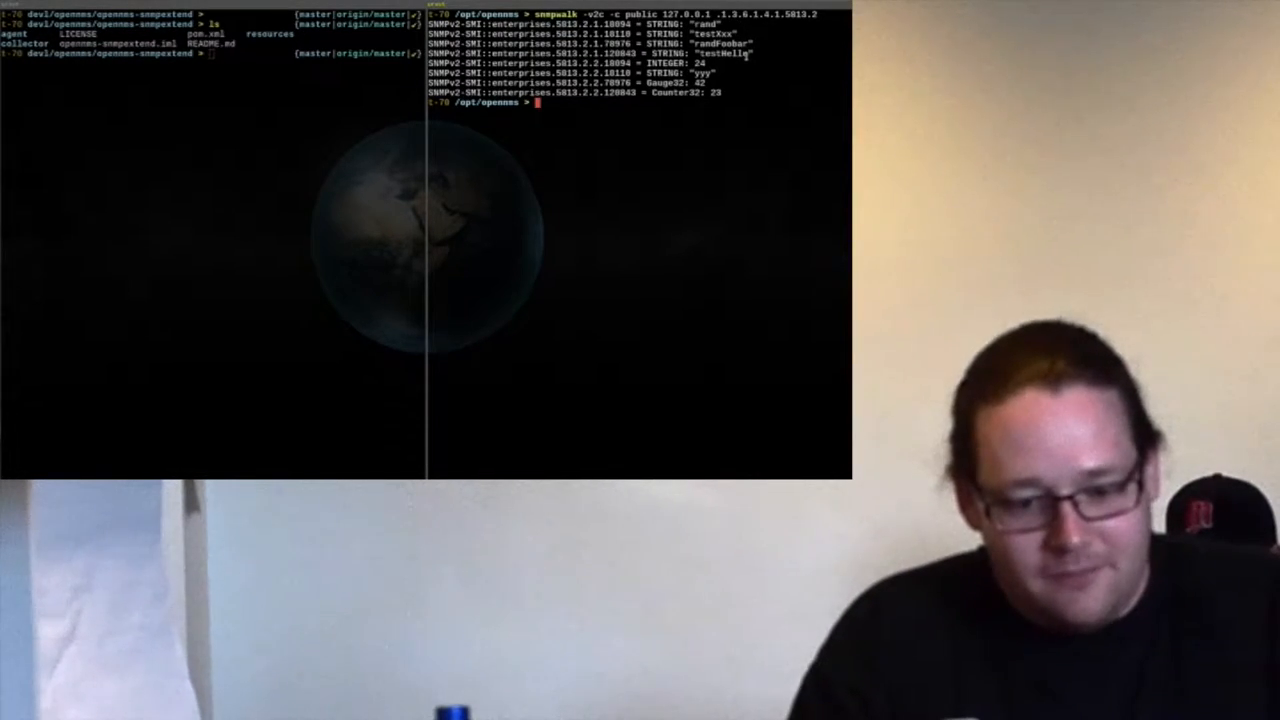
# Open /opt/opennms/etc/collectd-configuration.xml in vim and scroll through its contents.
pyautogui.write('vim')
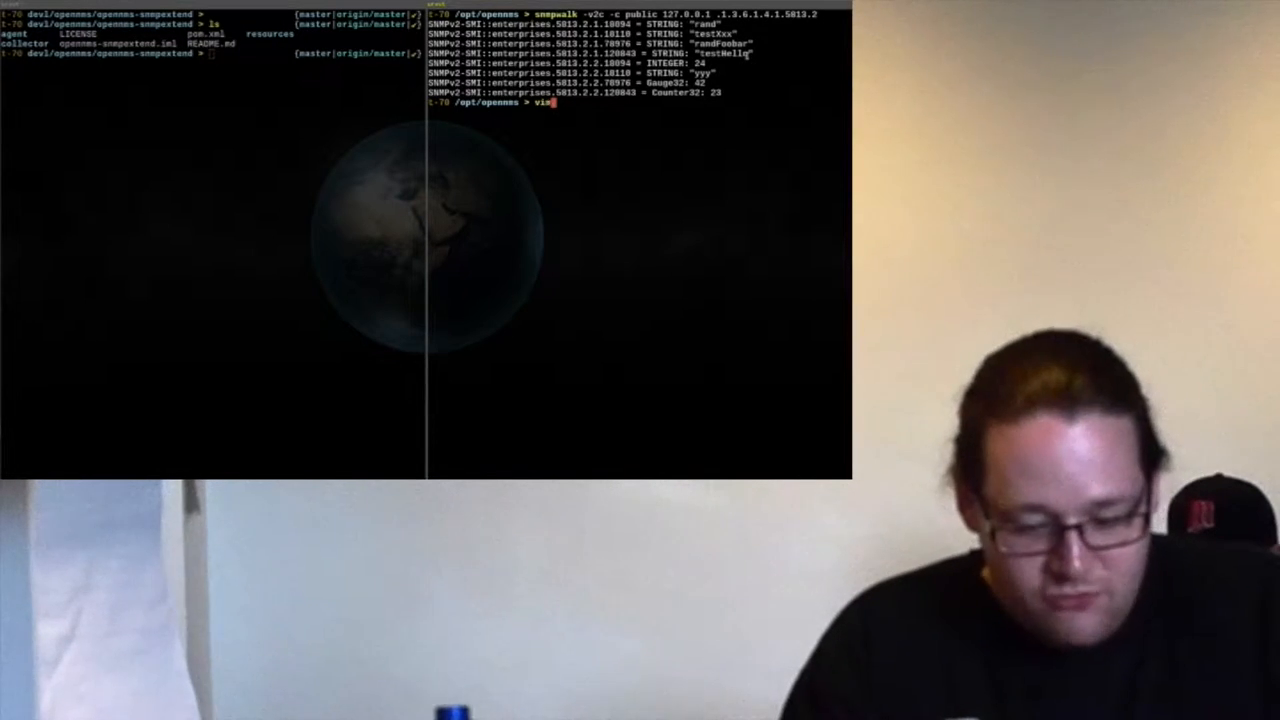
pyautogui.write('/etc')
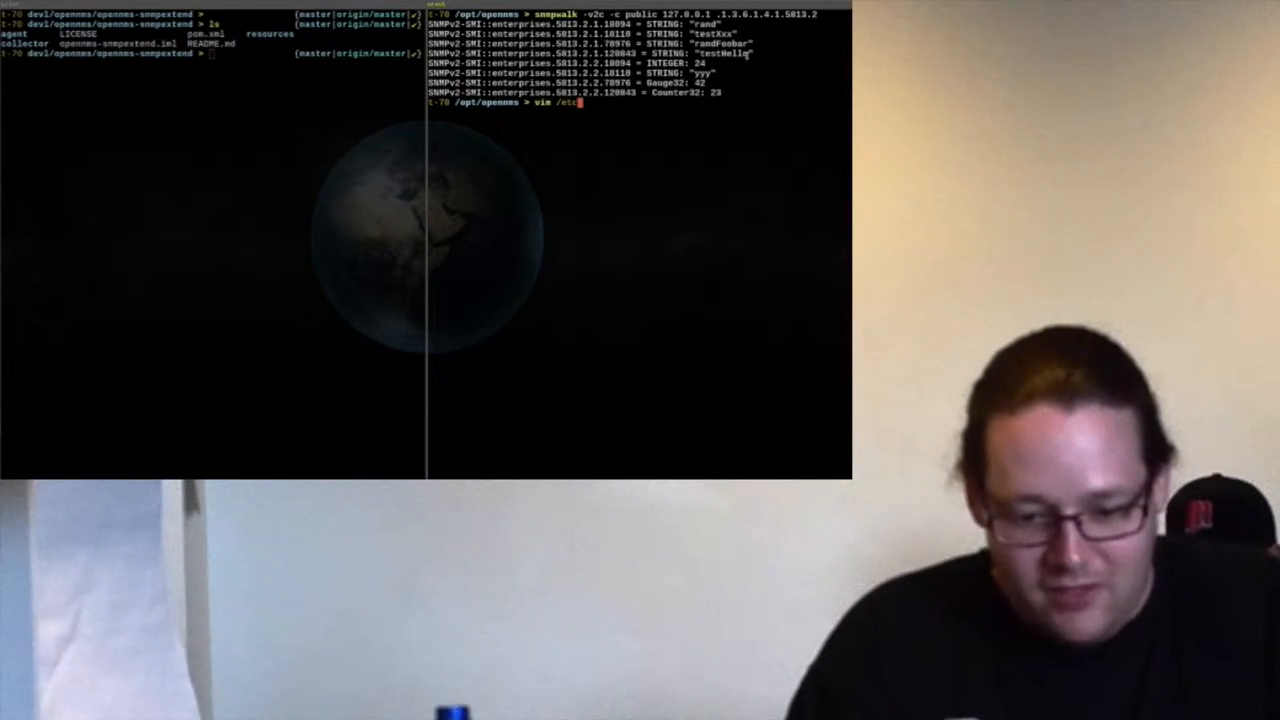
pyautogui.write('/opt/opennms/e')
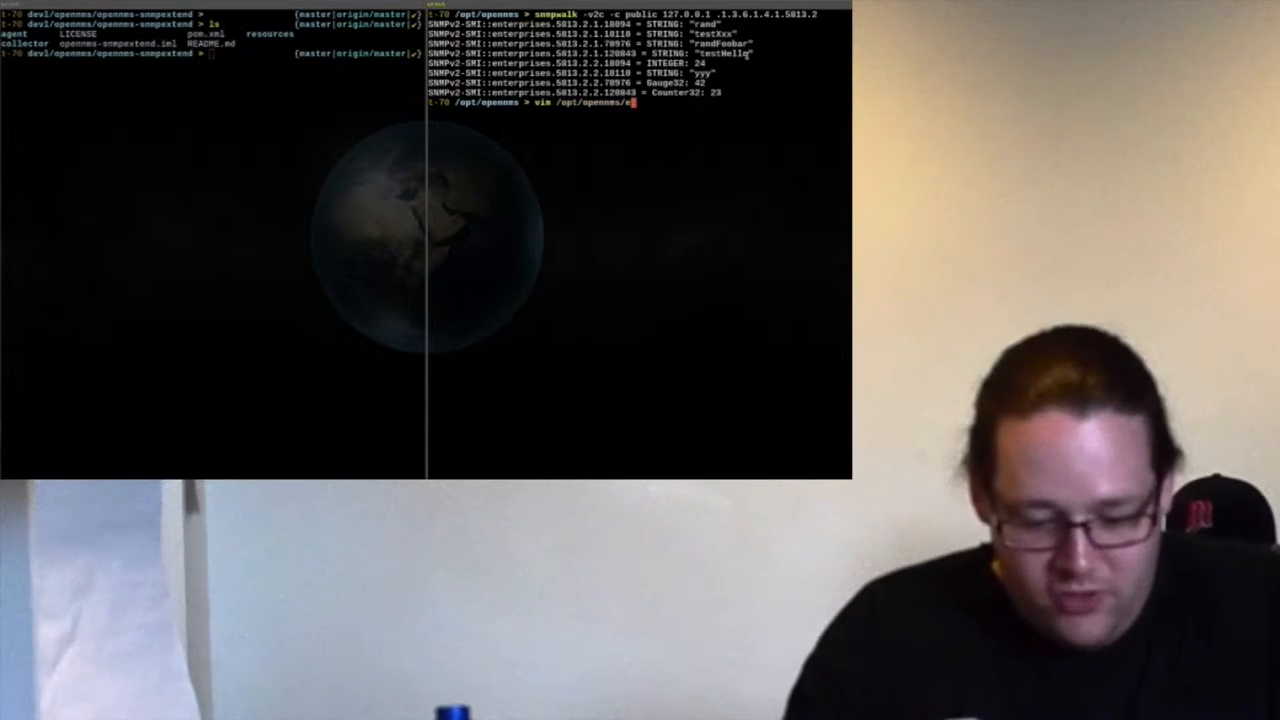
pyautogui.press('Tab')
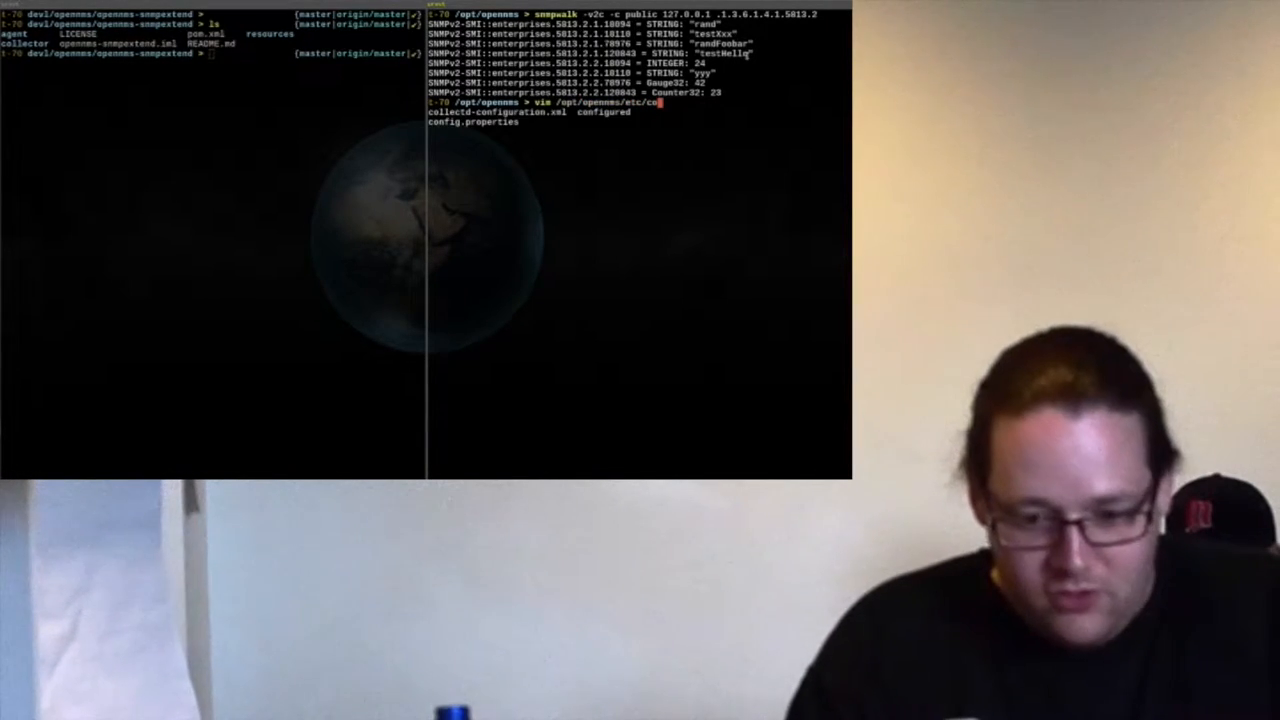
pyautogui.press('Return')
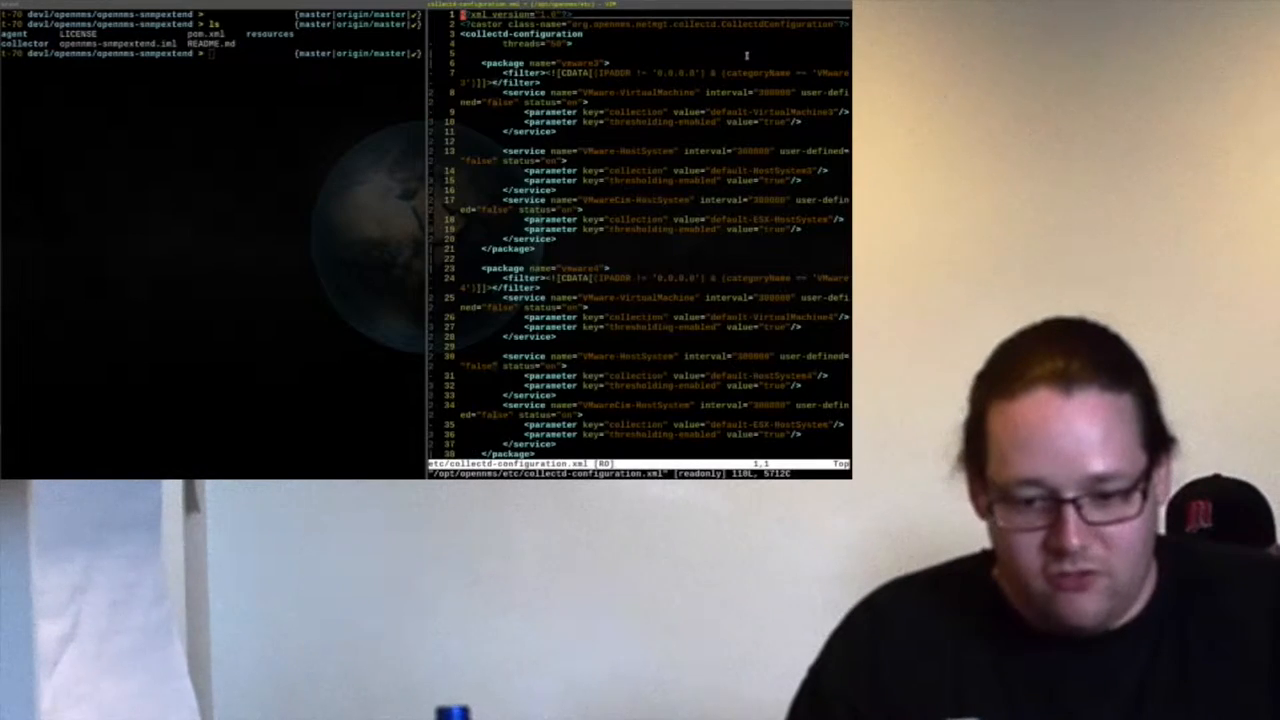
pyautogui.scroll(-3)
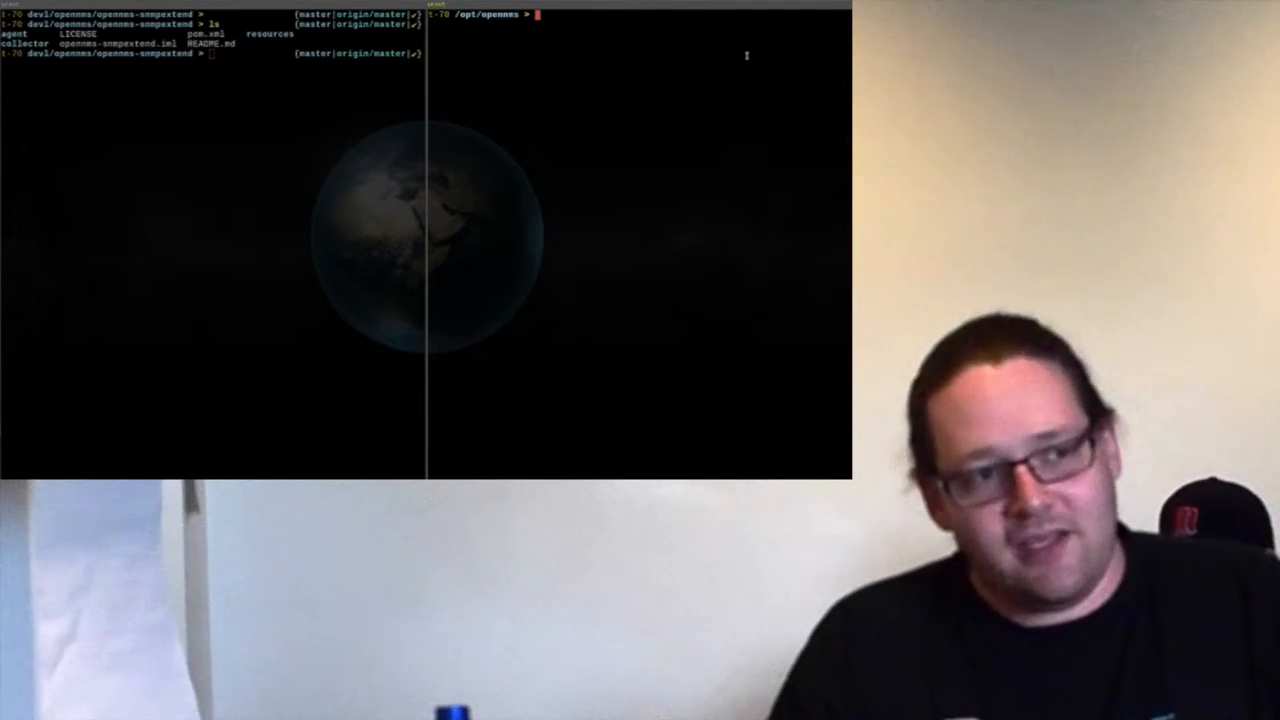
# List /opt/opennms/share/rrd/, its snmp node folders, then node 3's files in detail.
pyautogui.write('ls /')
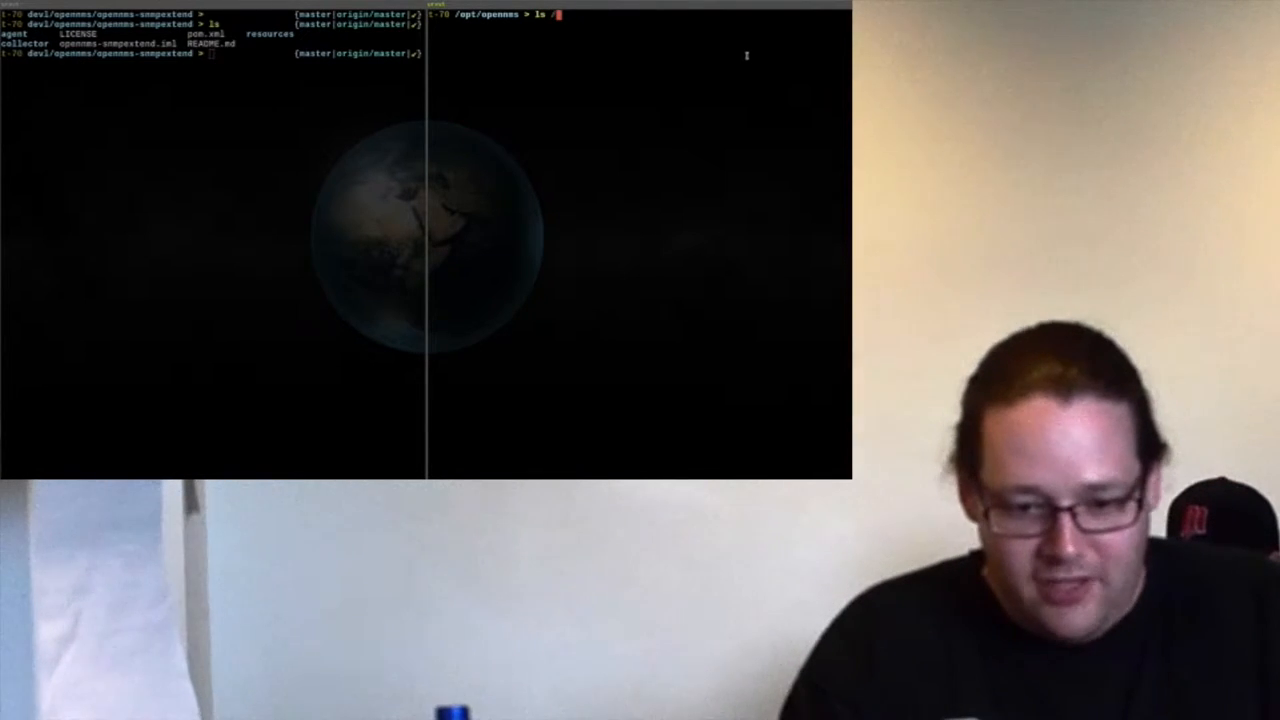
pyautogui.write('opt/opennms')
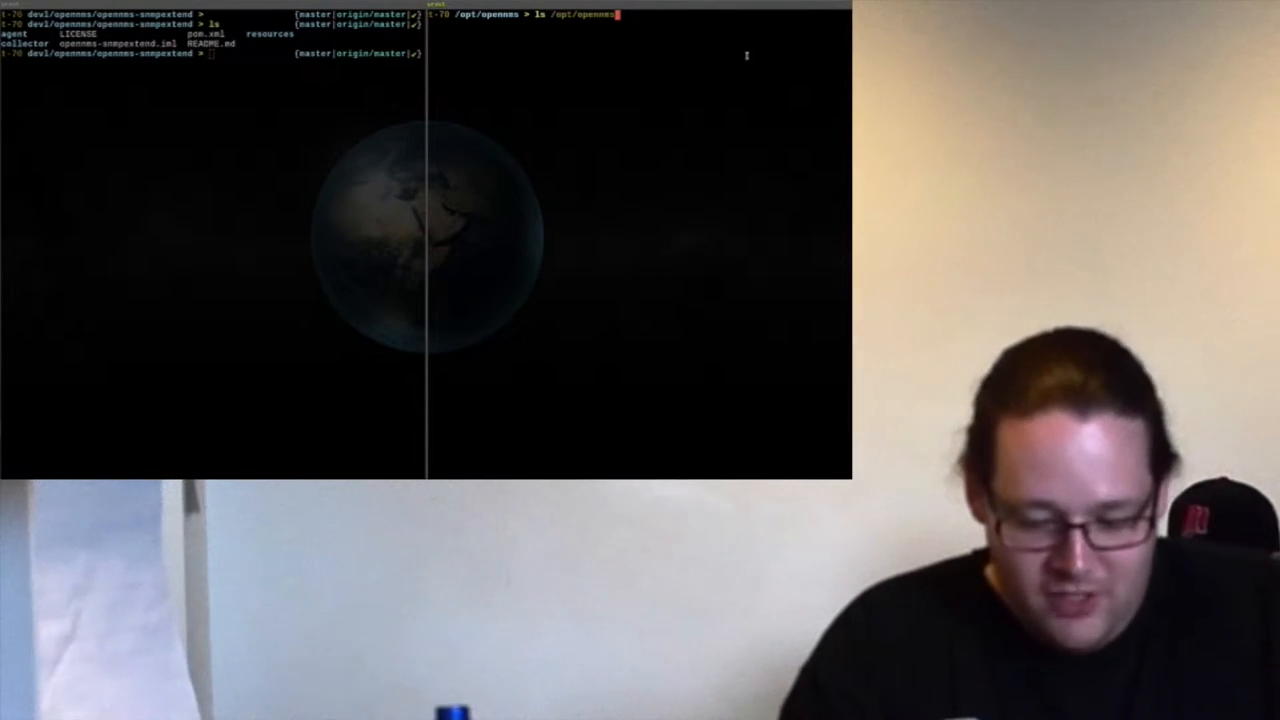
pyautogui.press('Return')
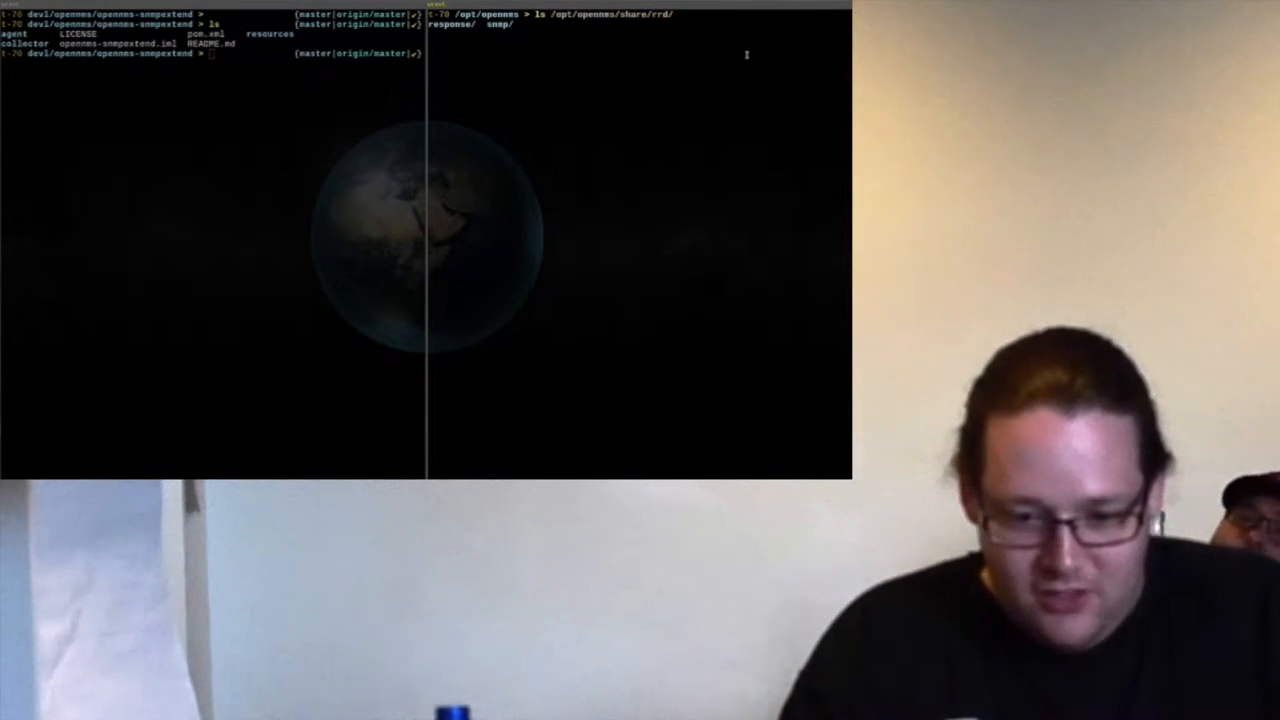
pyautogui.press('Return')
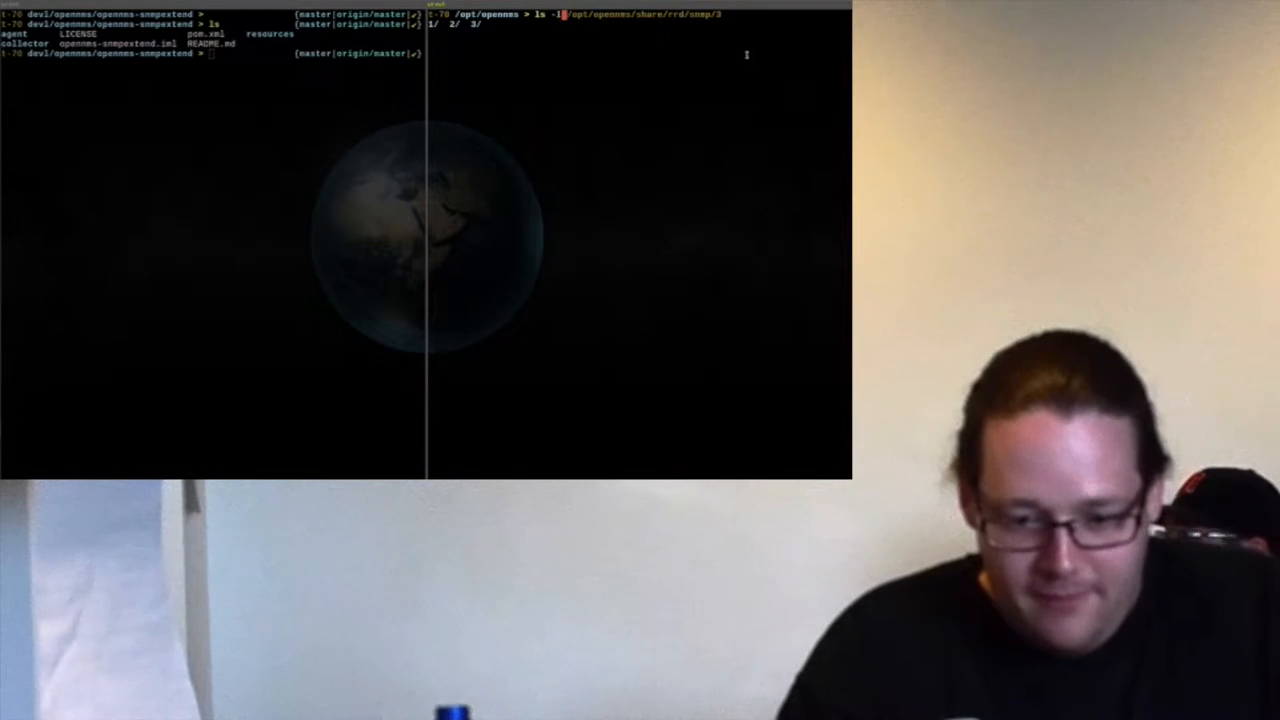
pyautogui.press('Return')
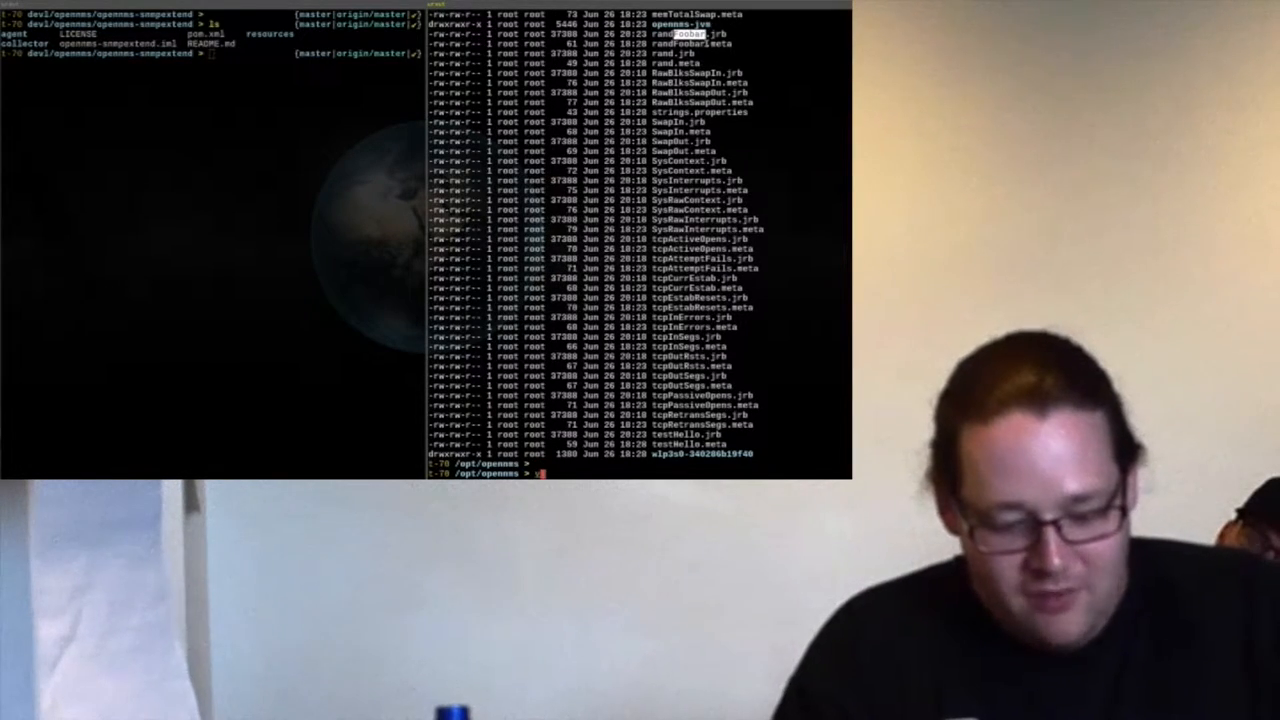
pyautogui.write('vim /etc/snmp/opennms/')
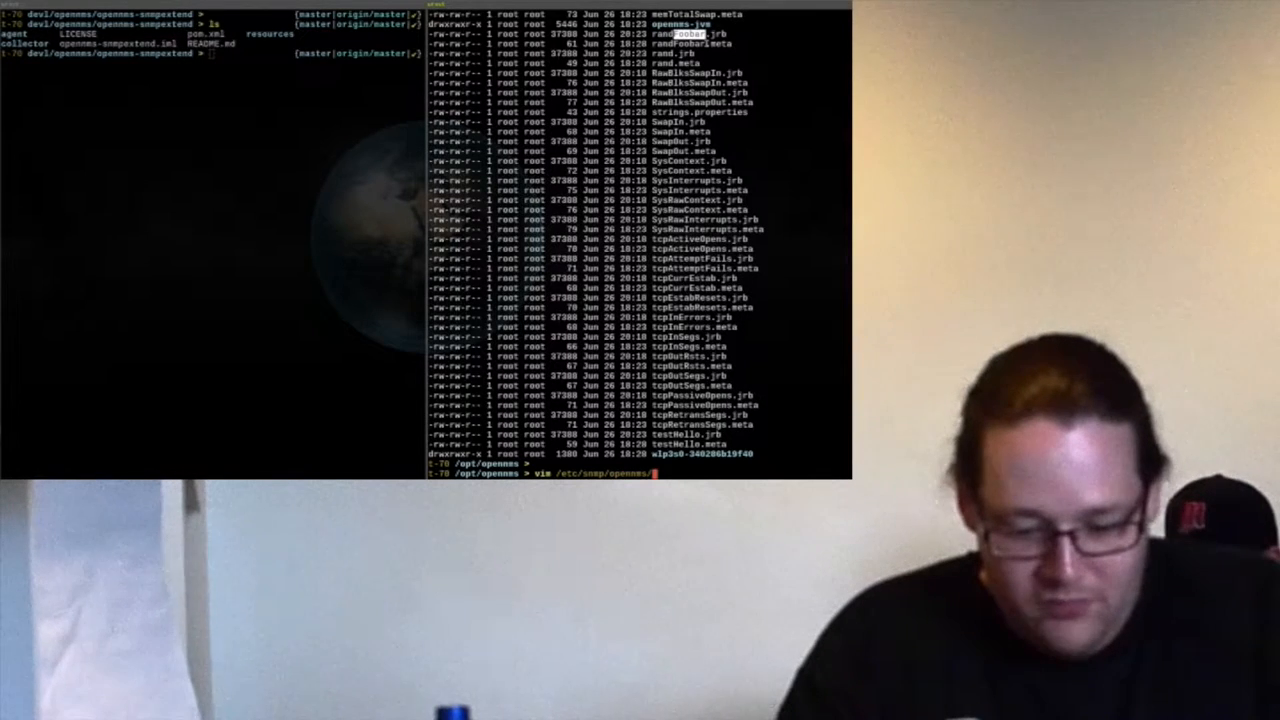
# Add results.addGauge("demo", 42) to test.groovy and save it with sudo.
pyautogui.press('Tab')
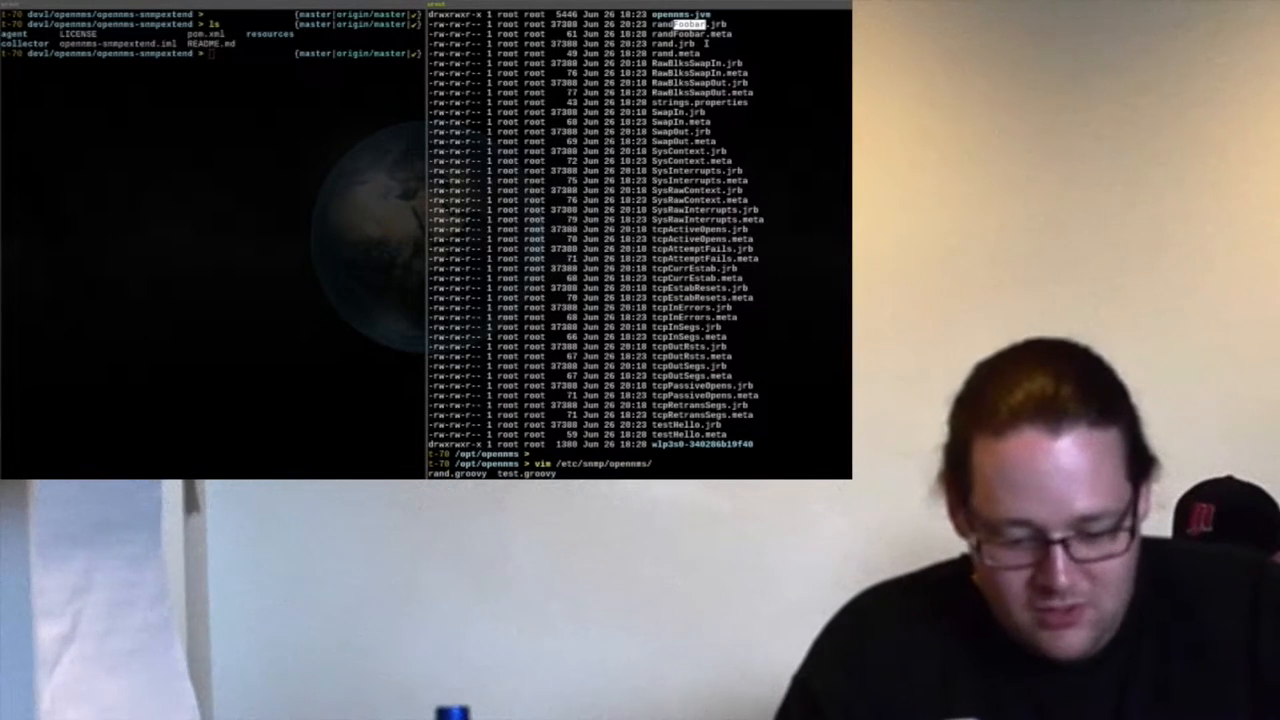
pyautogui.press('Return')
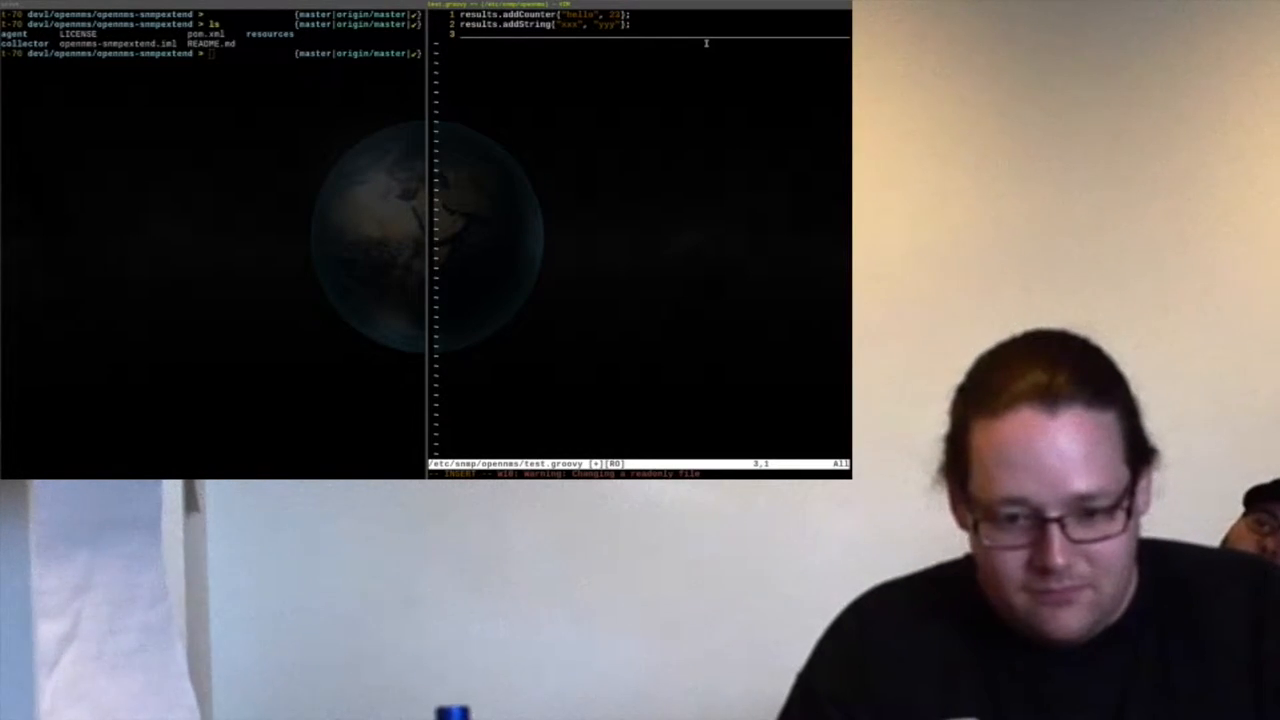
pyautogui.write('results.')
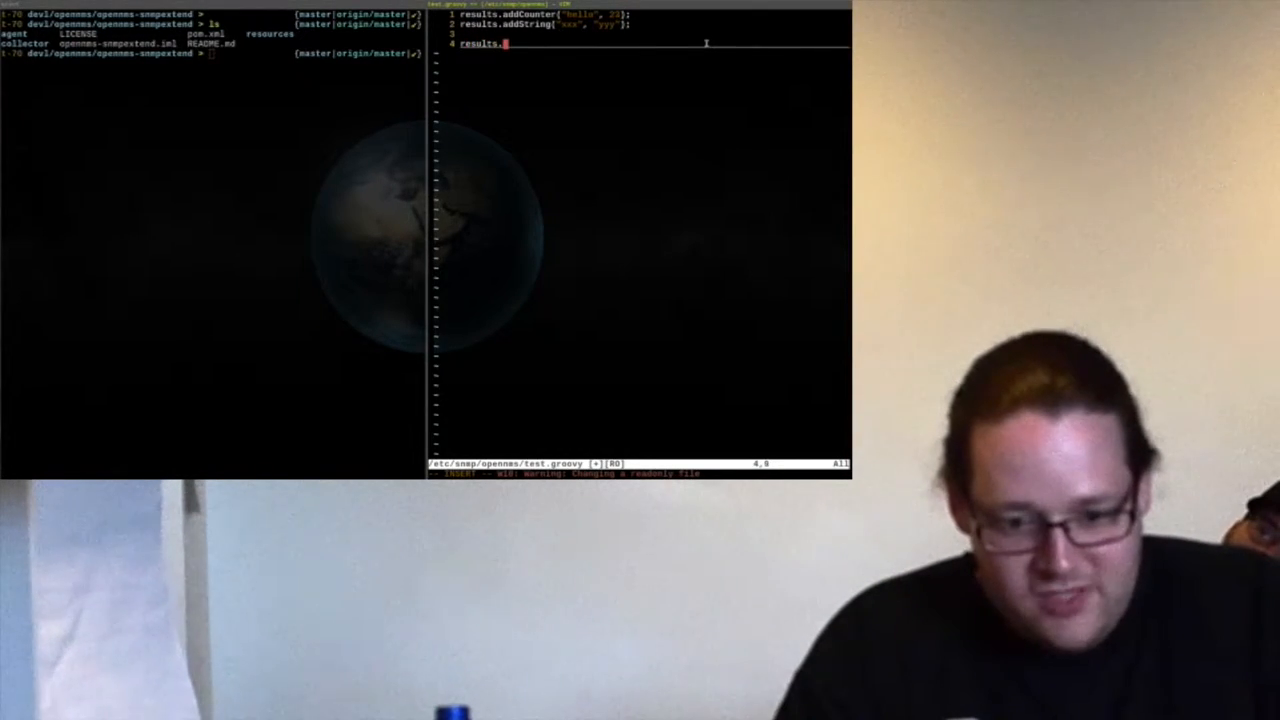
pyautogui.write('add')
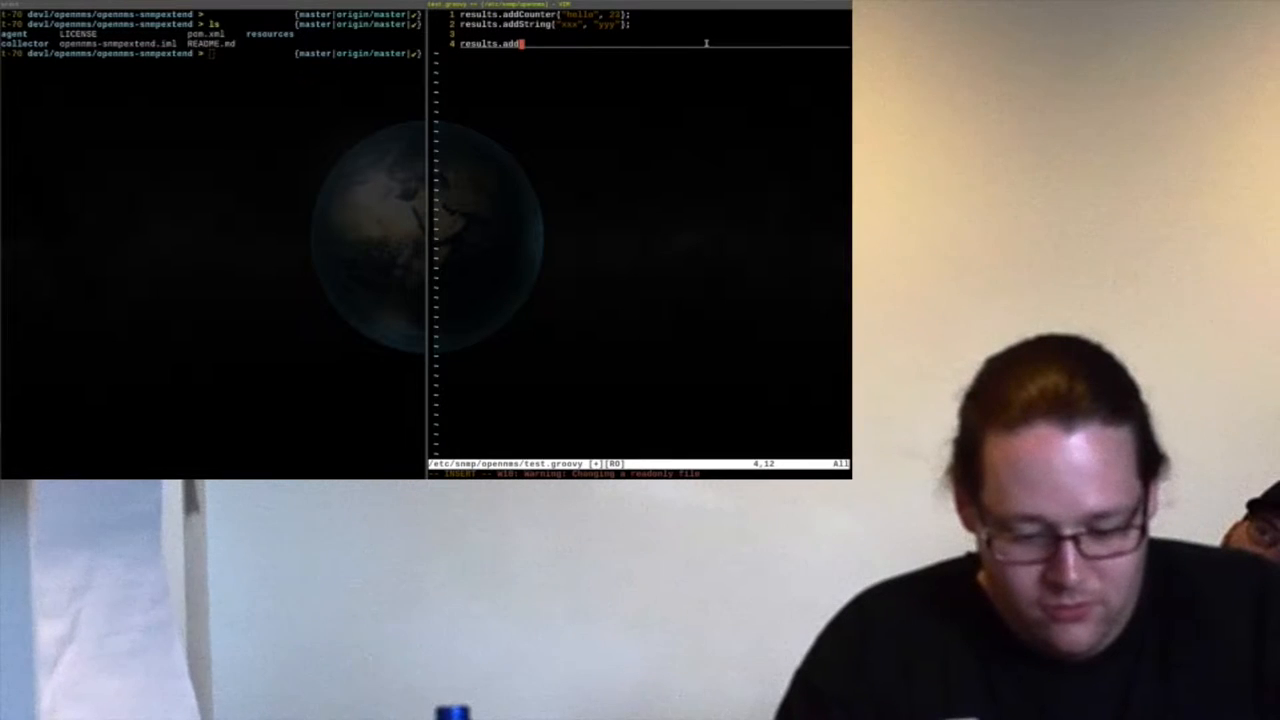
pyautogui.write('Counter')
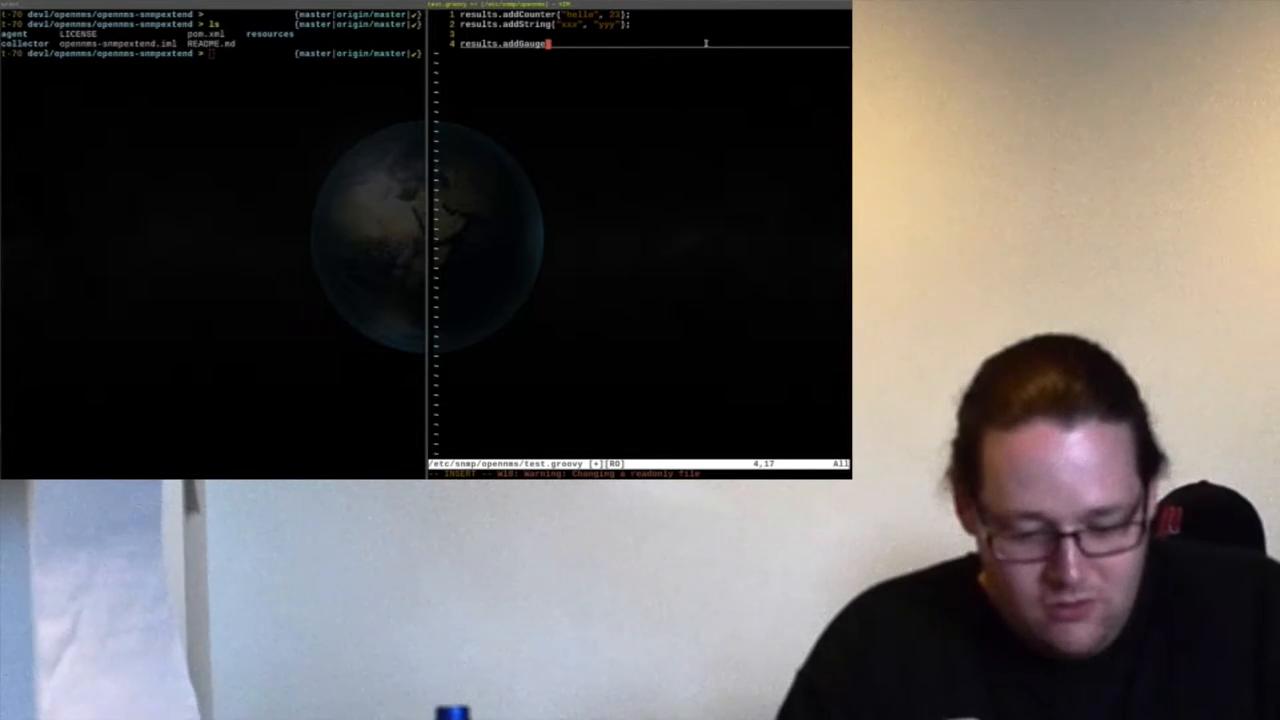
pyautogui.write('("deee", 42);')
pyautogui.click(639, 473)
pyautogui.write(':w !sudo tee >/dev/null %')
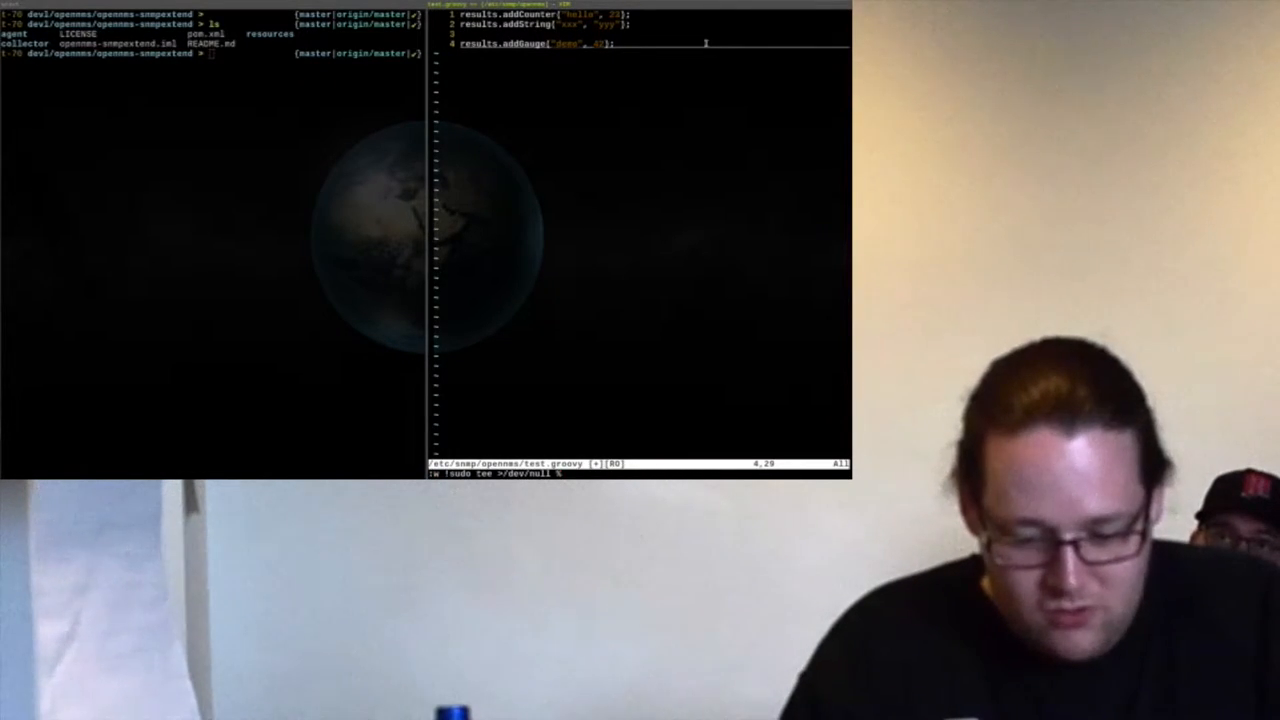
pyautogui.press('Return')
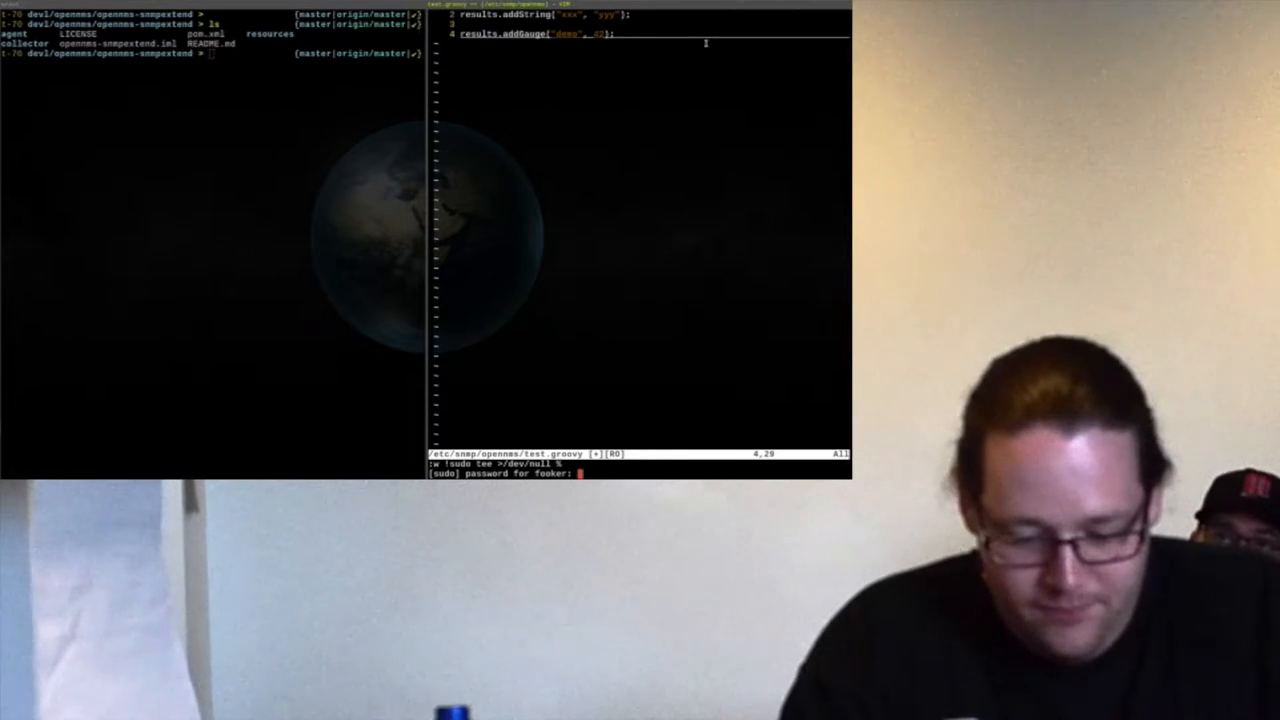
pyautogui.press('Return')
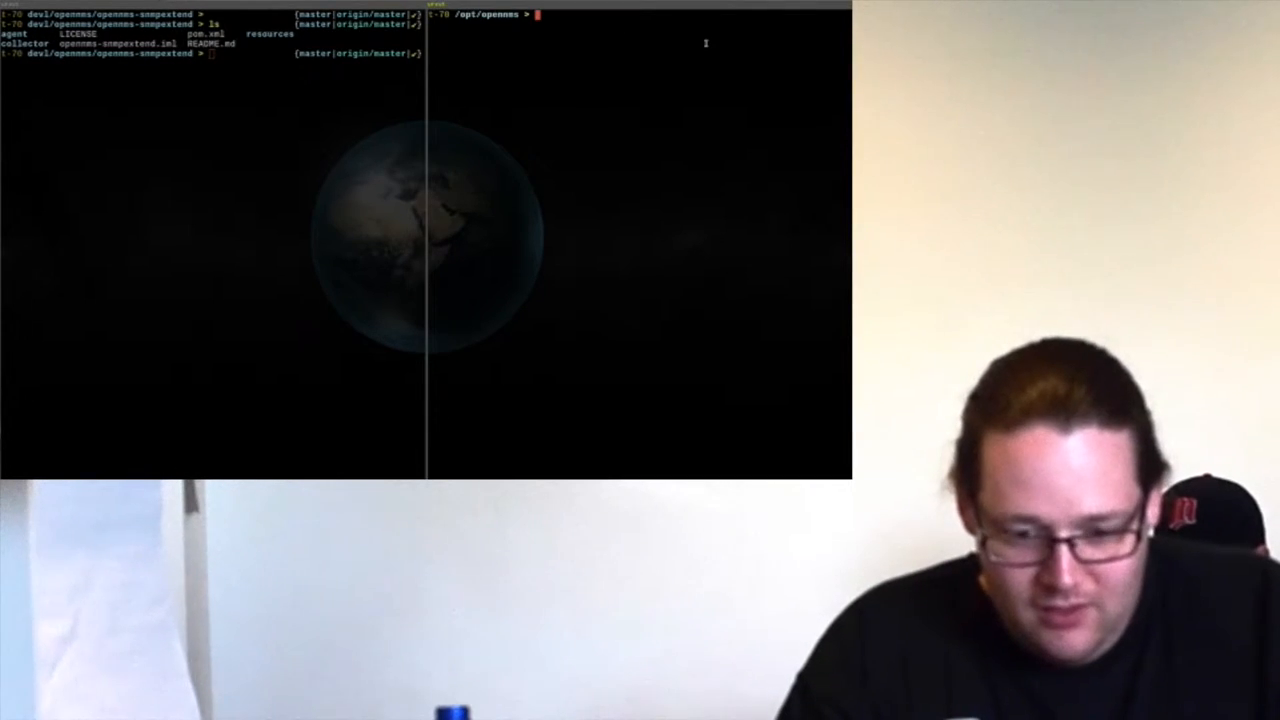
# Walk the .1.3.6.1.4.1.5813.2 subtree and list the node's RRD snmp files.
pyautogui.write('snmpwalk -v2c -c public 127.0.0.1 .1.3.6.1.4.1.5813.2')
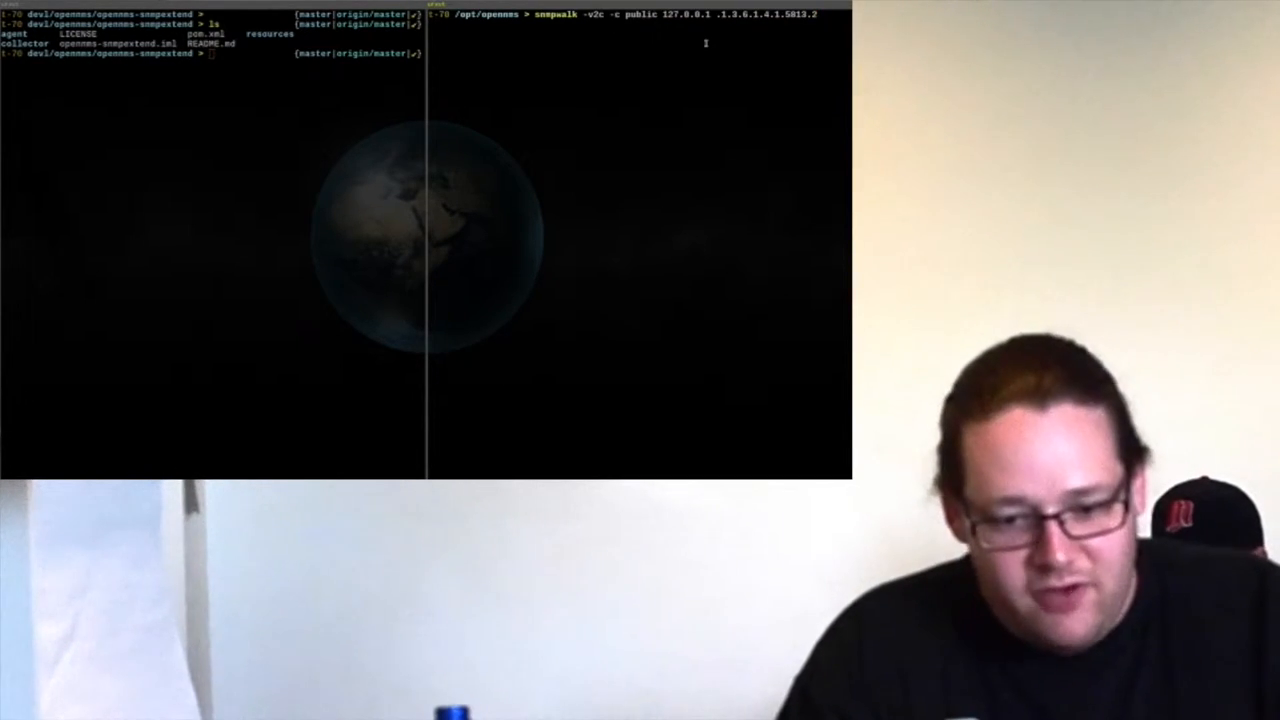
pyautogui.press('Return')
pyautogui.write('ls -l /opt/opennms/share/rrd/snmp/3')
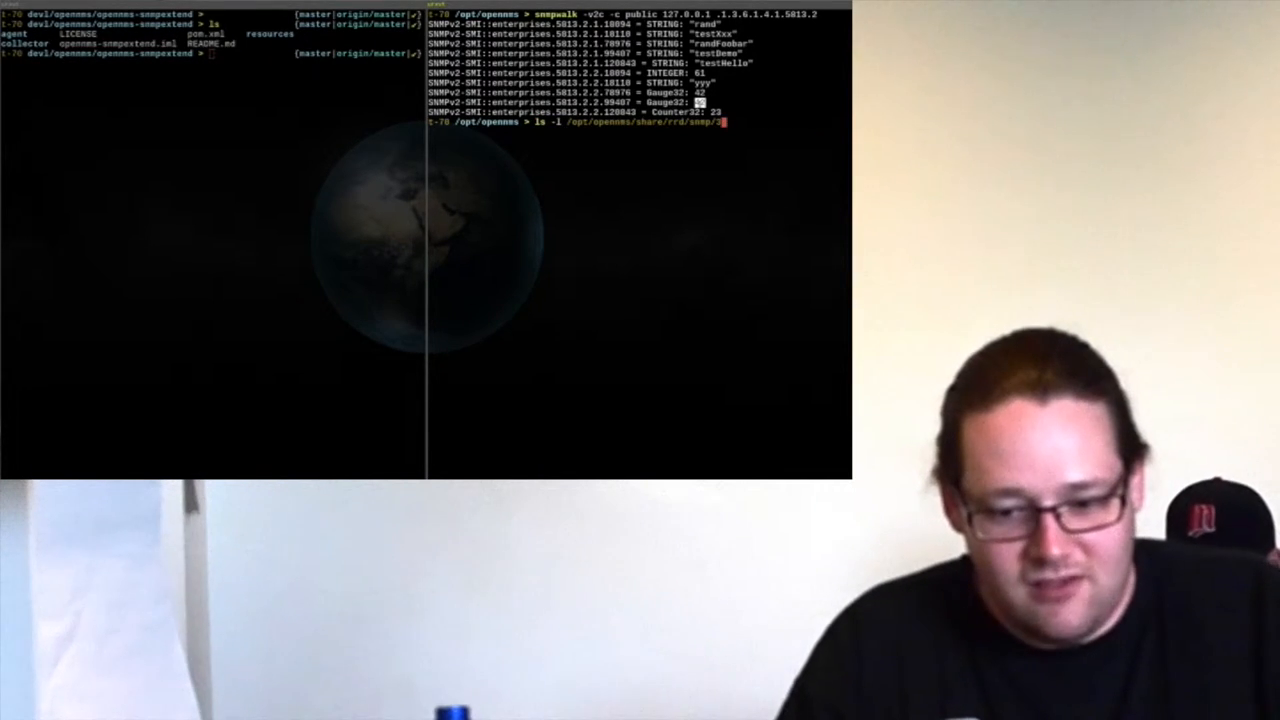
pyautogui.press('Return')
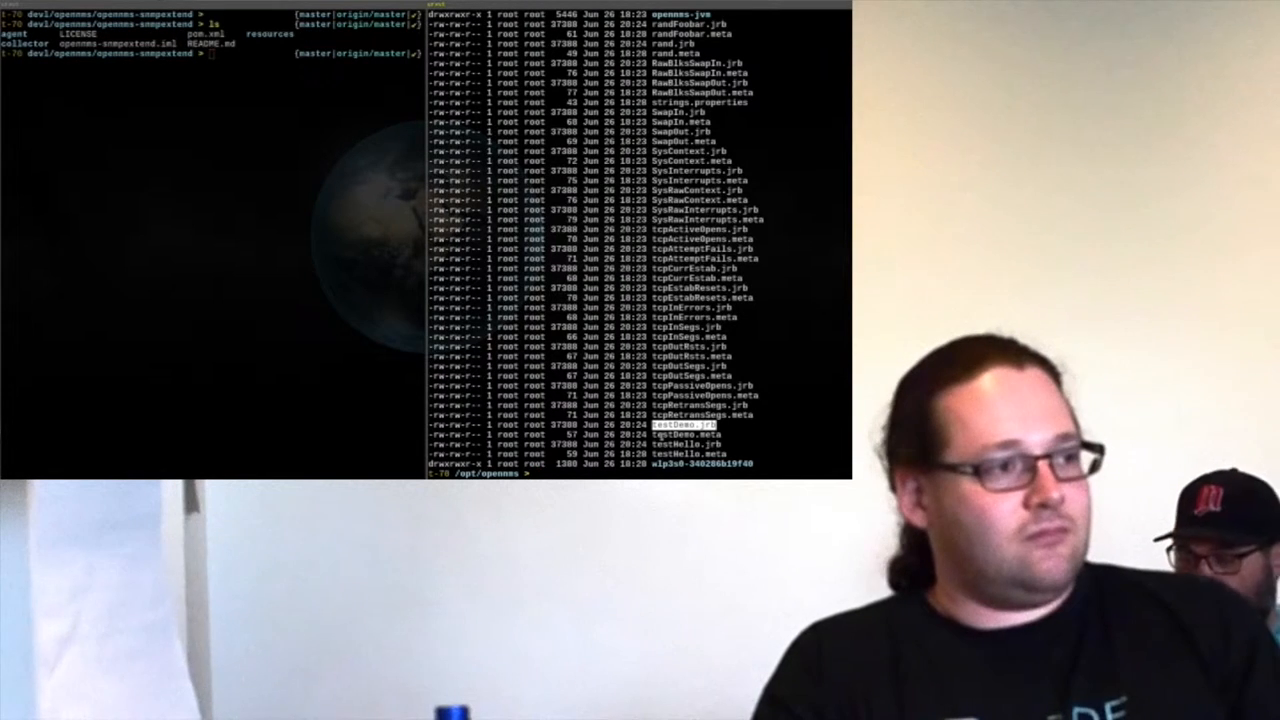
# Open /opt/opennms/etc/collectd-configuration.xml in vim to review the data collection settings.
pyautogui.write('snmpwalk -v2c -c public 127.0.0.1 .1.3.6.1.4.1.5813.2')
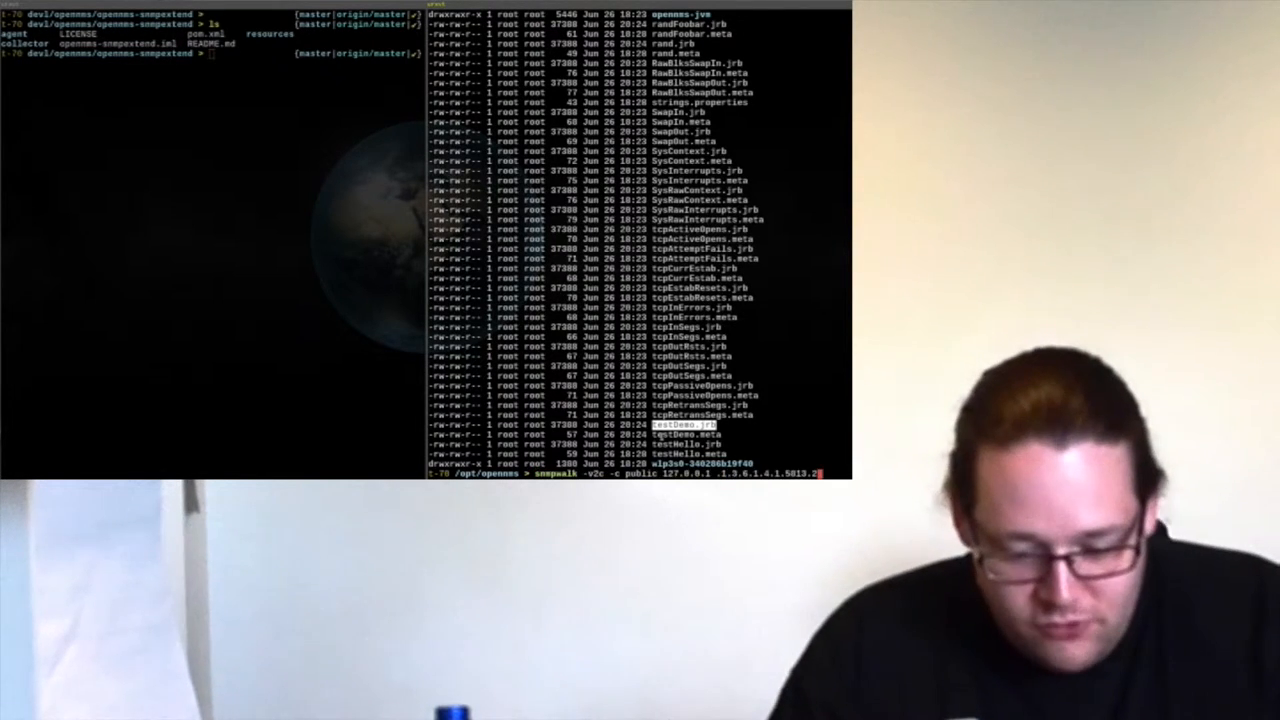
pyautogui.write('vim /opt/opennms/etc/collectd-configuration.xml')
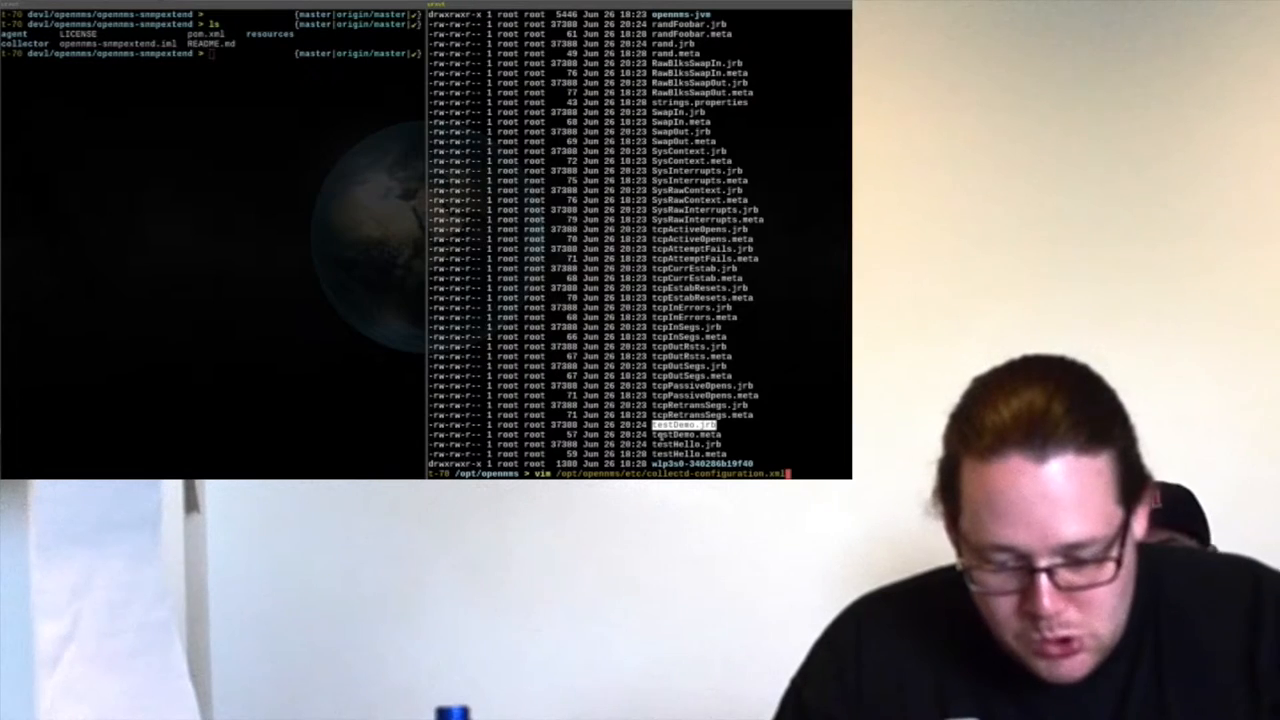
pyautogui.press('Return')
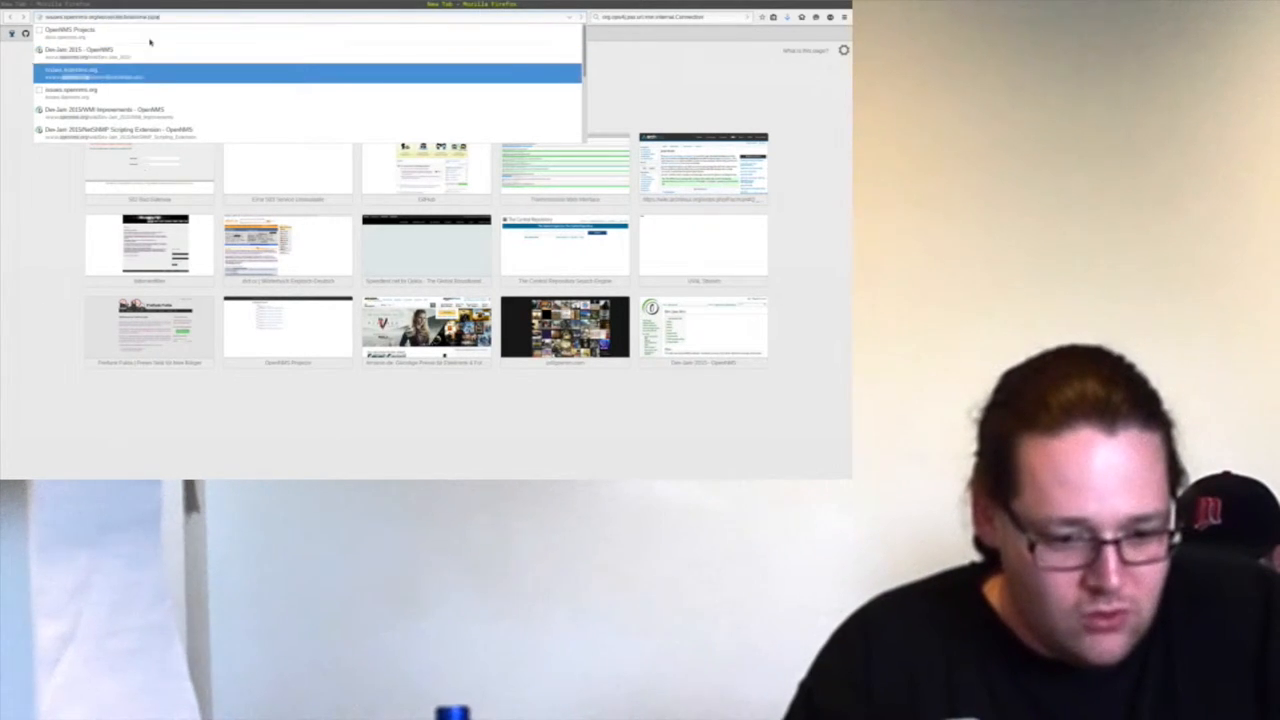
# Open the Dev-Jam 2015 NetSNMP Scripting Extension wiki page and scroll to Getting Started.
pyautogui.click(110, 128)
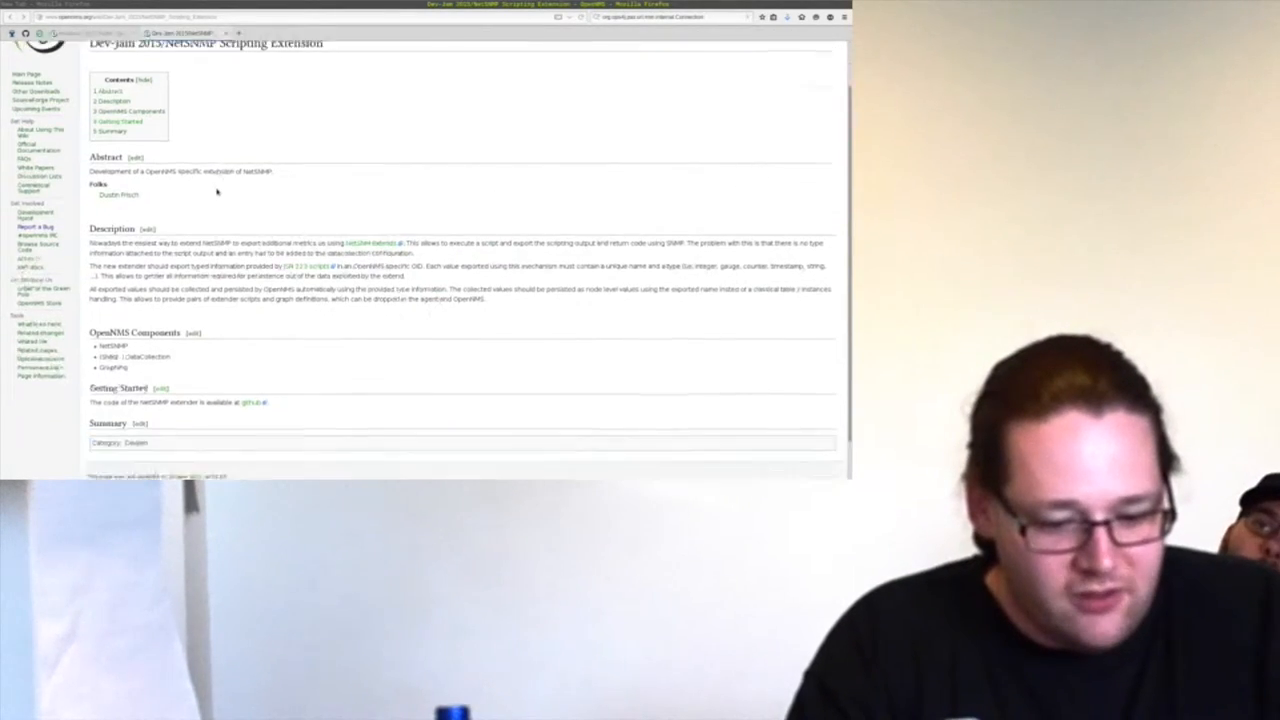
pyautogui.scroll(-3)
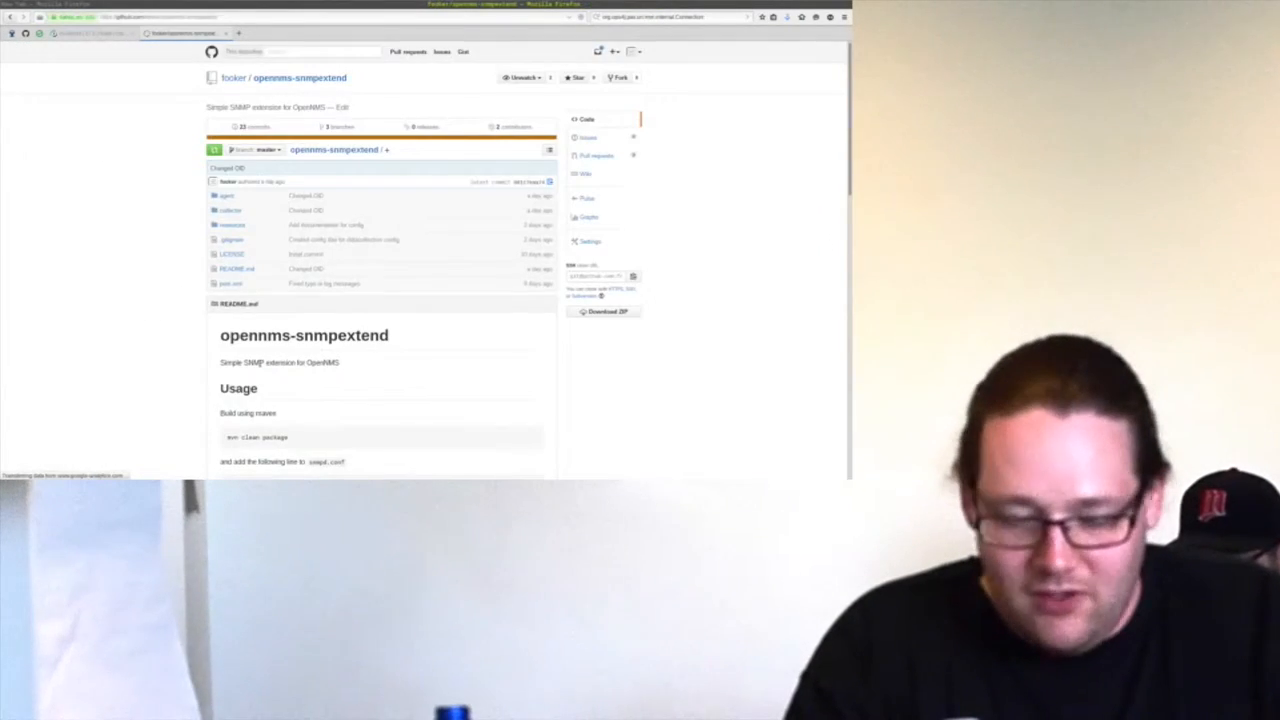
pyautogui.scroll(-3)
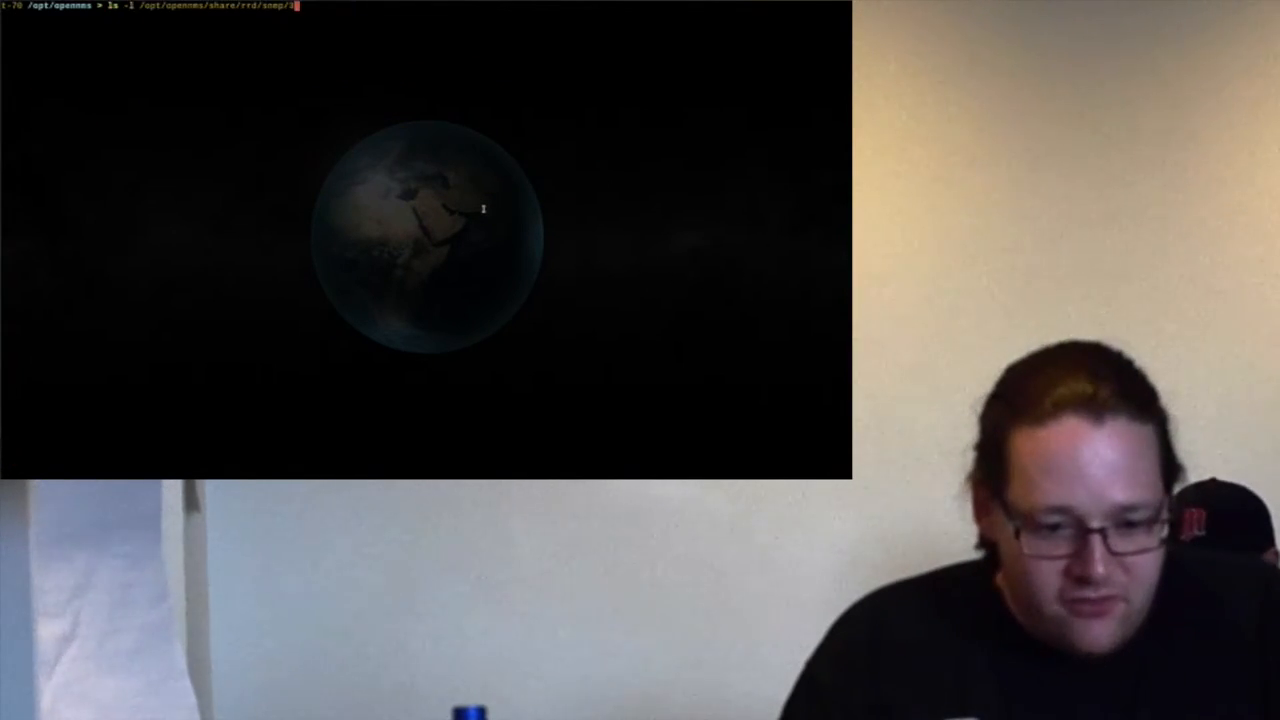
# Open /etc/snmp/snmpd.conf in vim to view the snmpextend pass_persist entry.
pyautogui.write('ls /etc/snmp/opennms')
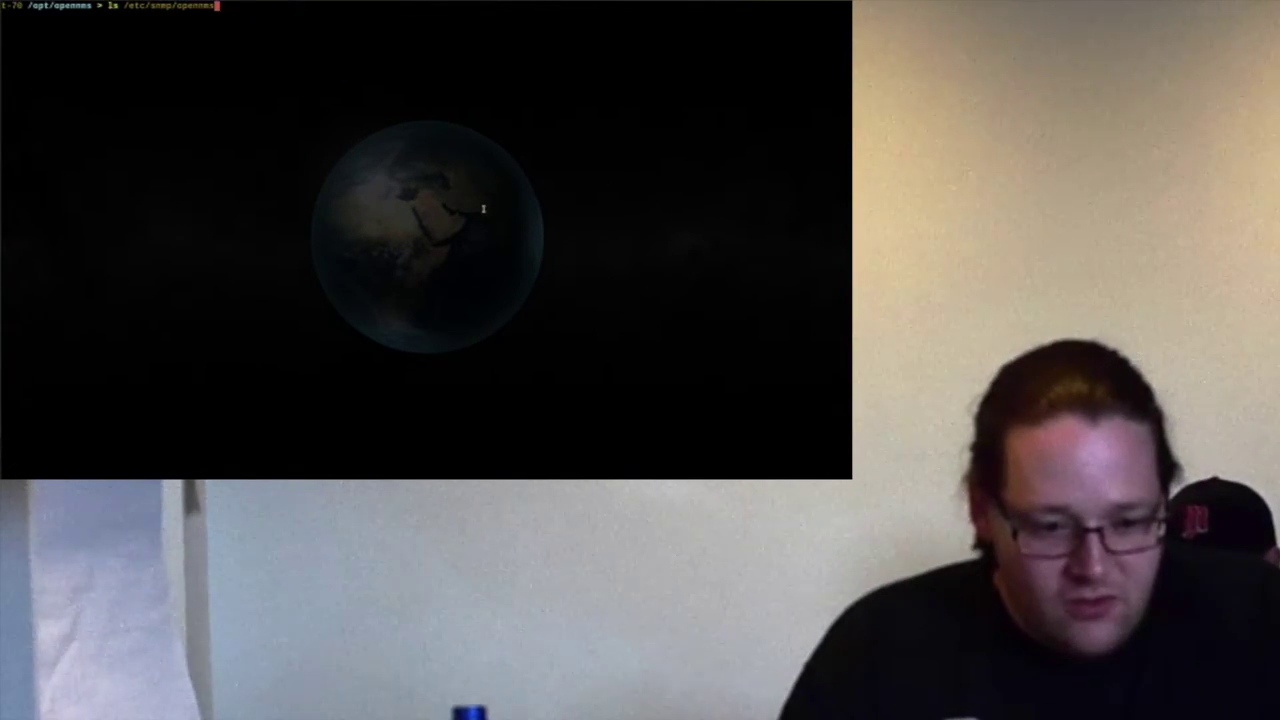
pyautogui.press('Return')
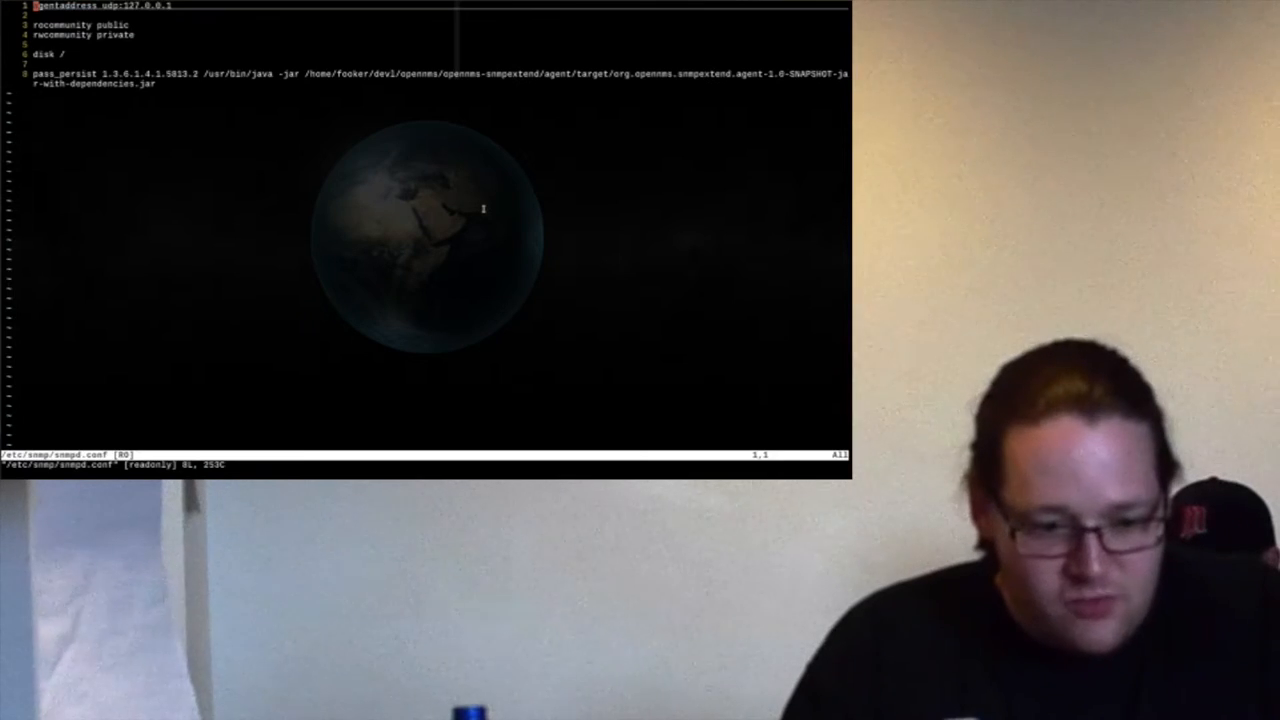